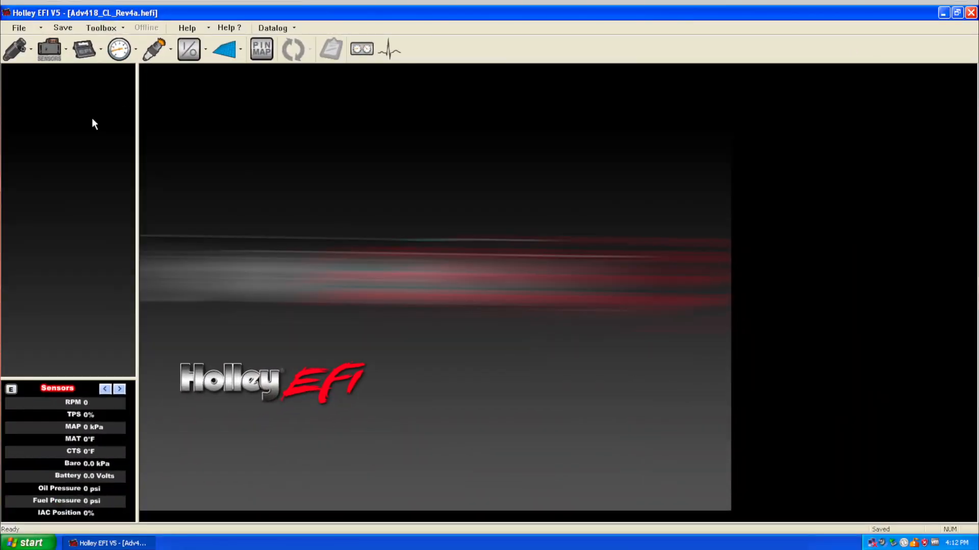
{"action": "mouse_move", "coordinate": [183, 163]}
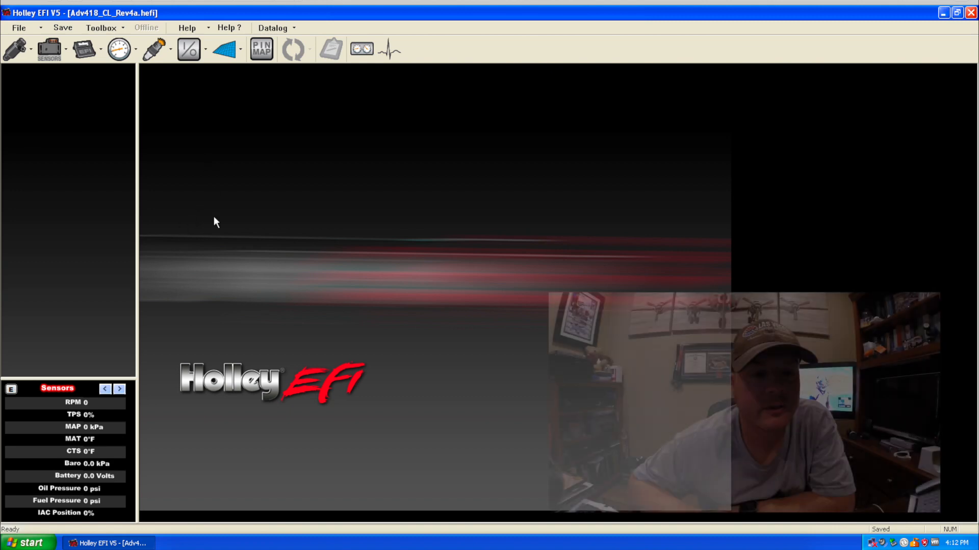
{"action": "mouse_move", "coordinate": [212, 228]}
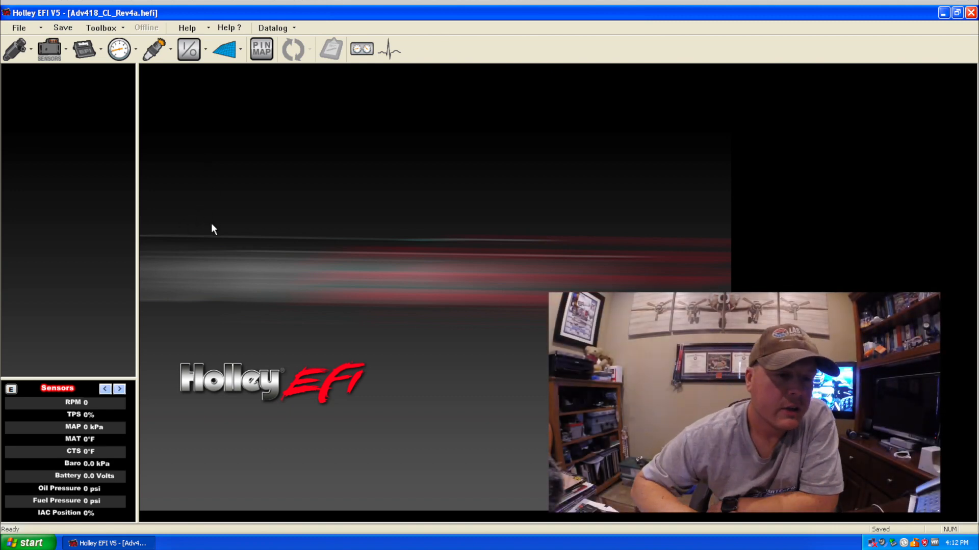
{"action": "mouse_move", "coordinate": [187, 75]}
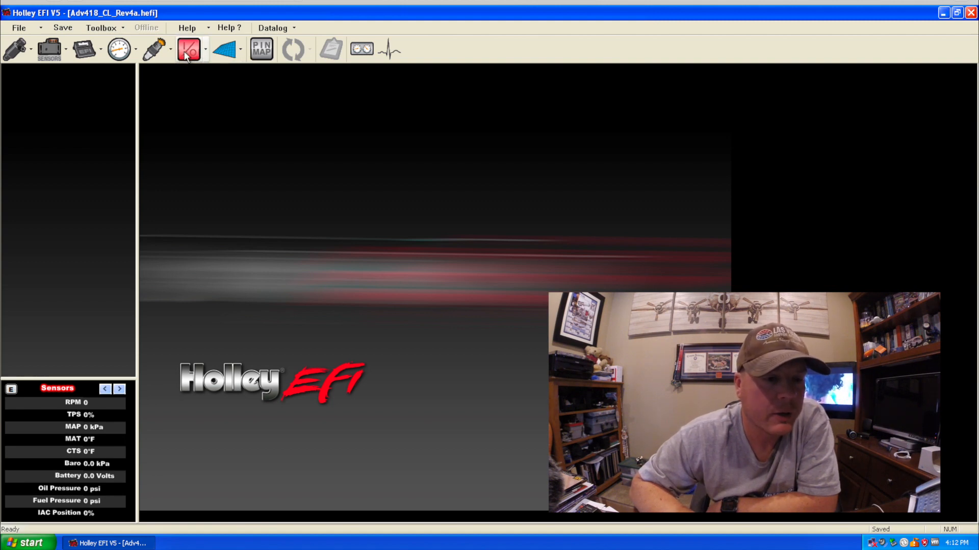
Show the outputs list from the Inputs/Outputs page, including Fan #1 Relay and SpeedTrigger
{"action": "left_click", "coordinate": [101, 27]}
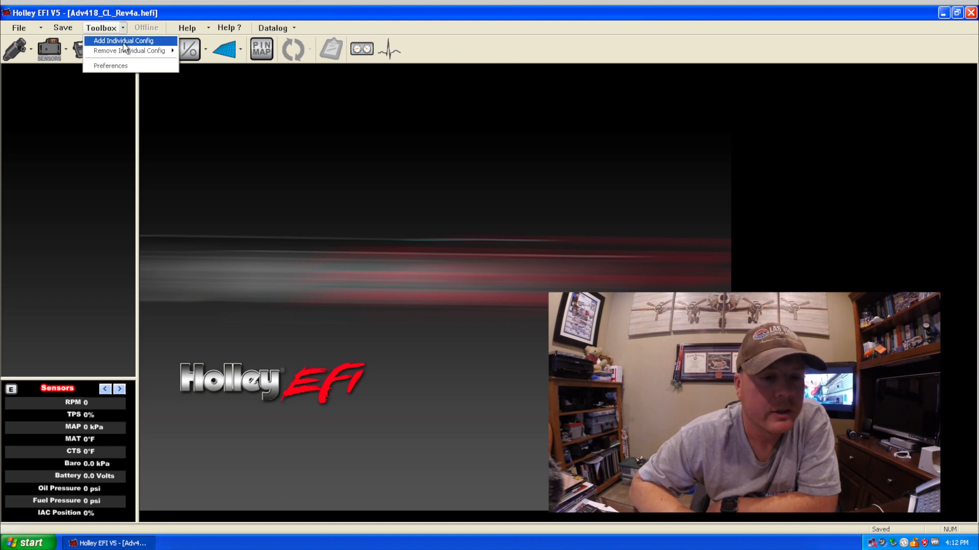
{"action": "mouse_move", "coordinate": [209, 66]}
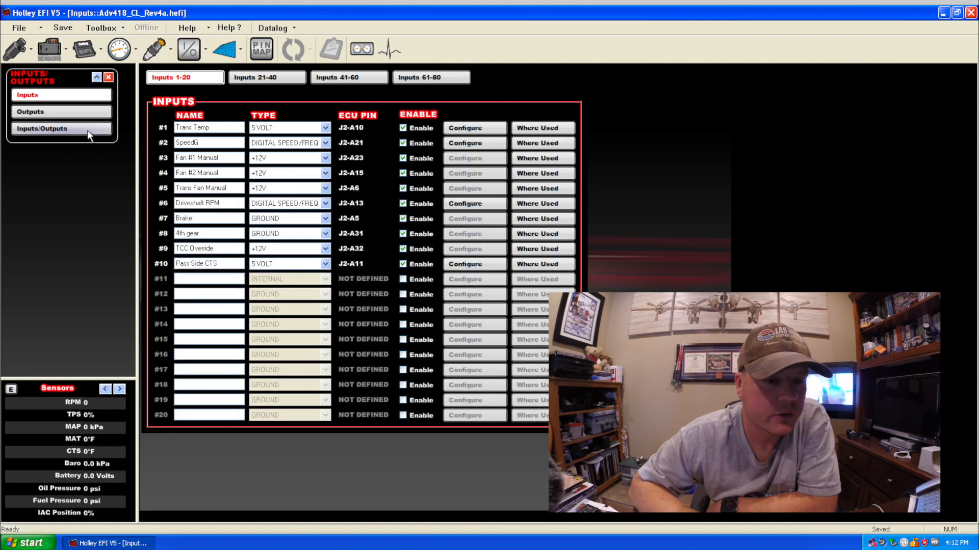
{"action": "mouse_move", "coordinate": [218, 278]}
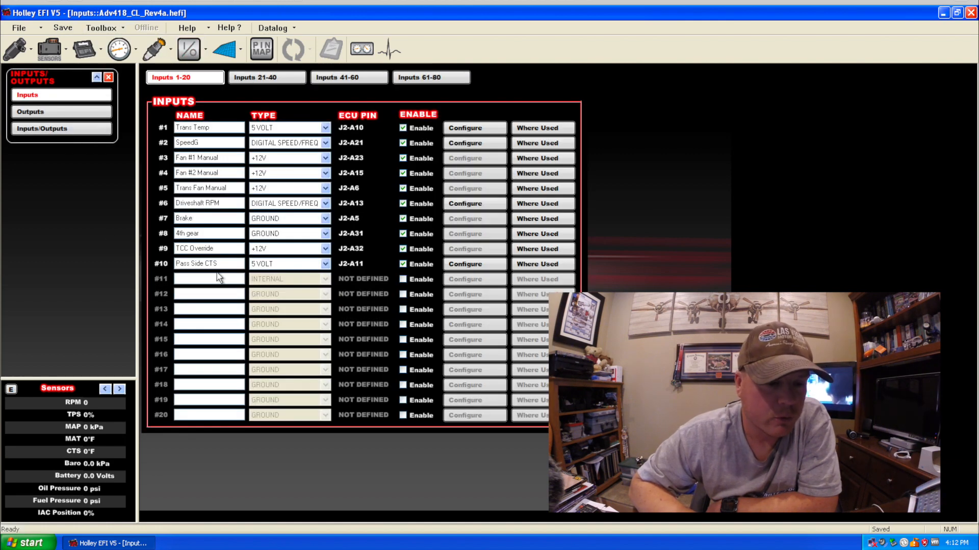
{"action": "mouse_move", "coordinate": [98, 191]}
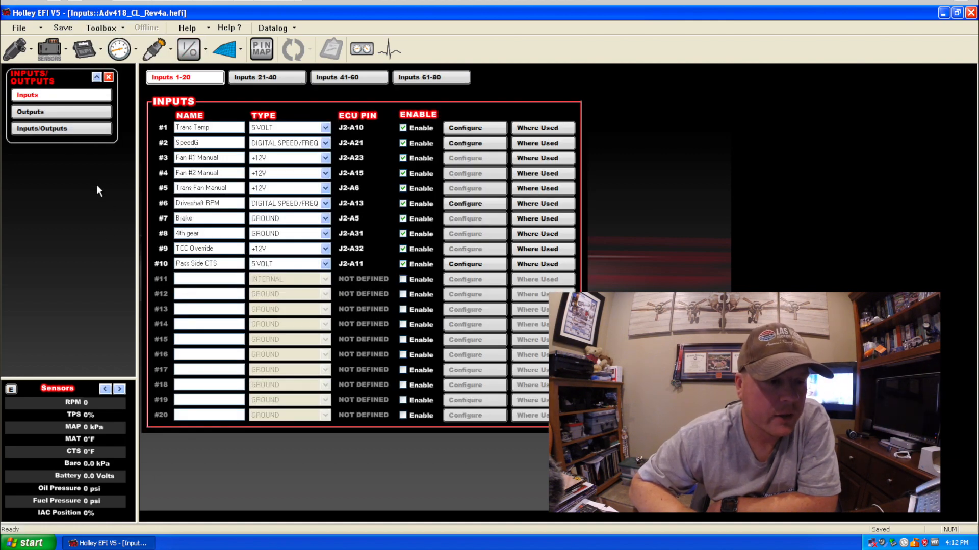
{"action": "left_click", "coordinate": [30, 111]}
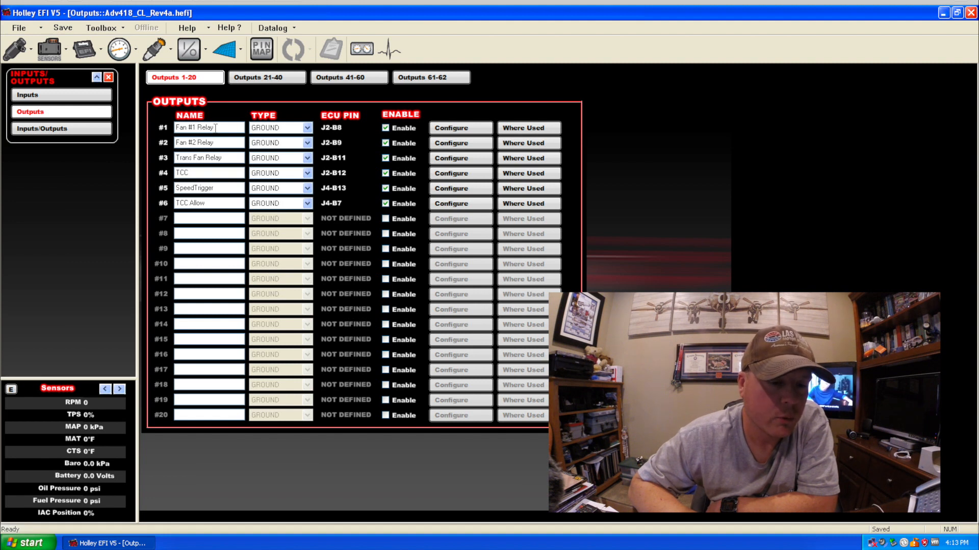
{"action": "left_click", "coordinate": [208, 142]}
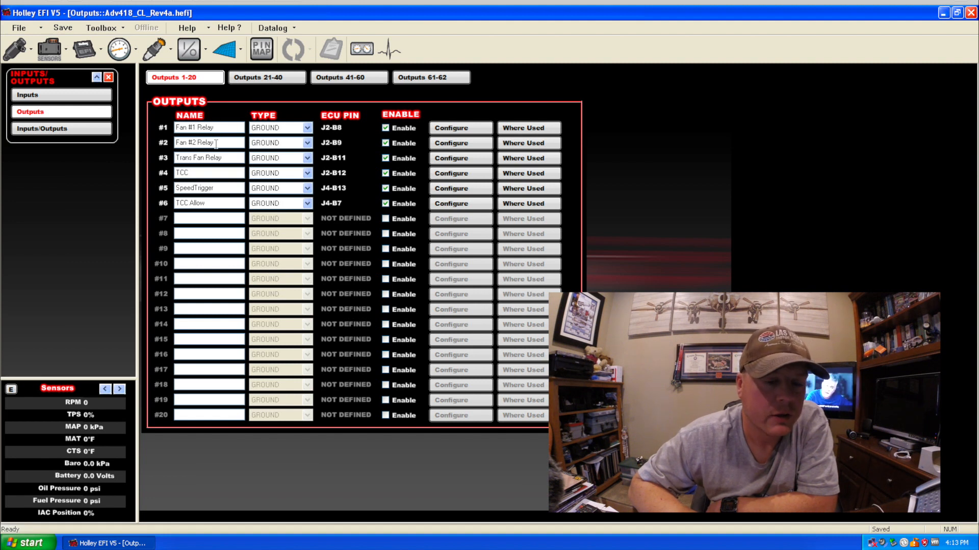
{"action": "mouse_move", "coordinate": [403, 143]}
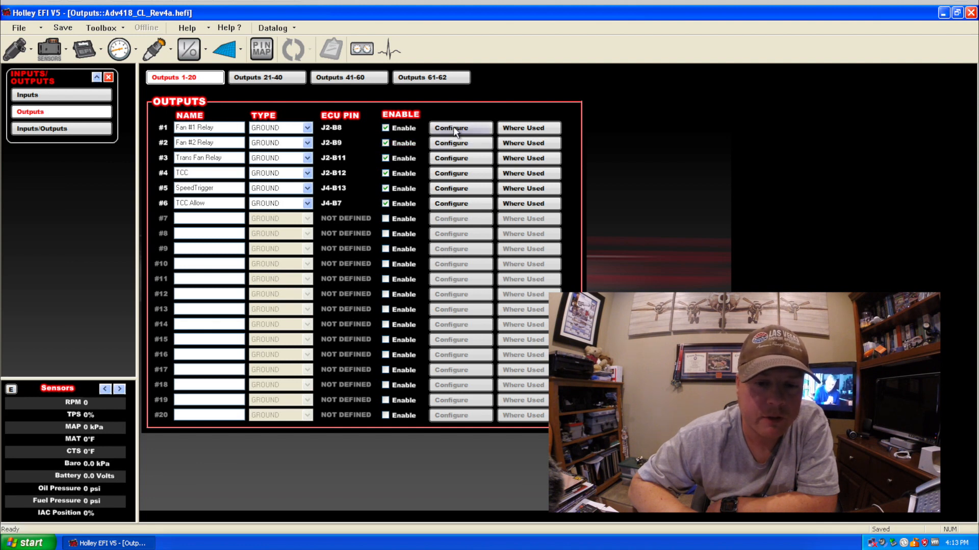
{"action": "mouse_move", "coordinate": [215, 142]}
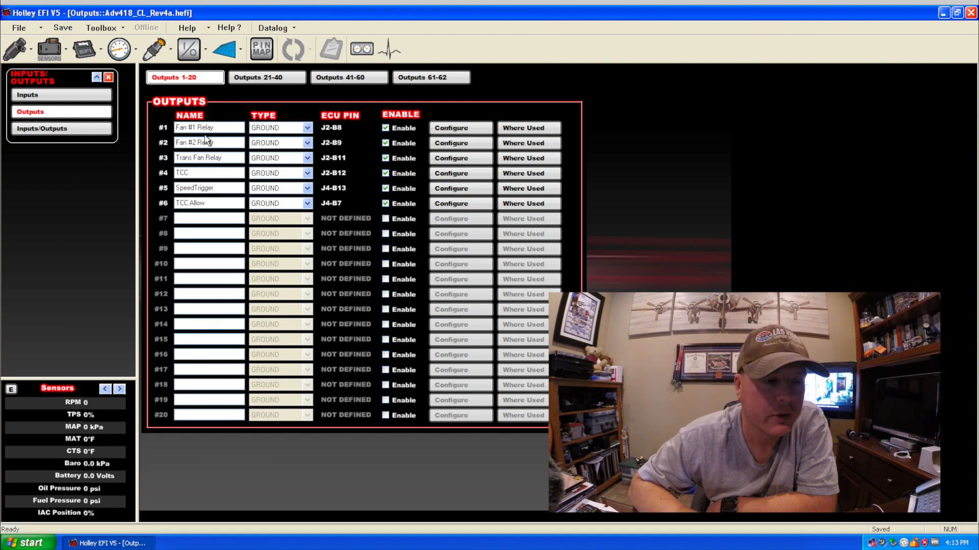
{"action": "left_click", "coordinate": [27, 94]}
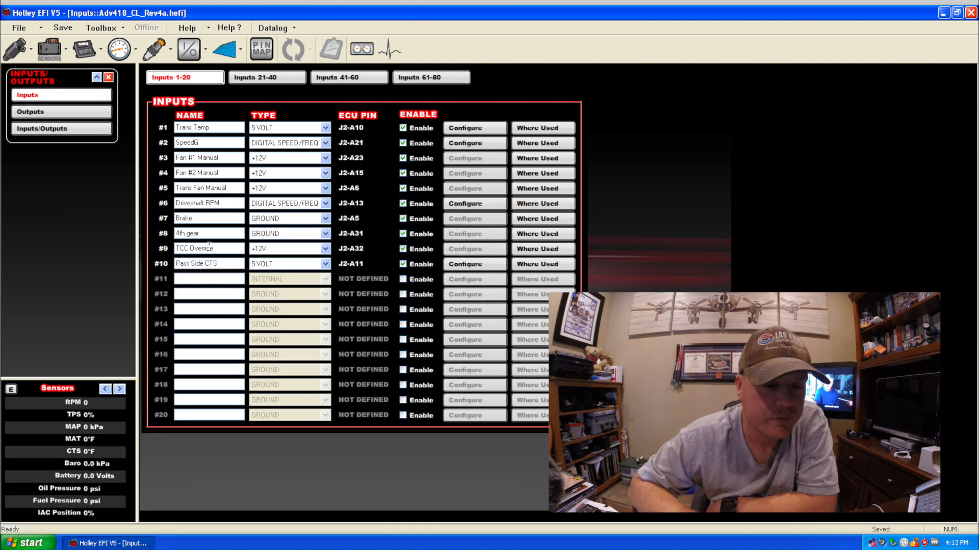
{"action": "mouse_move", "coordinate": [198, 263]}
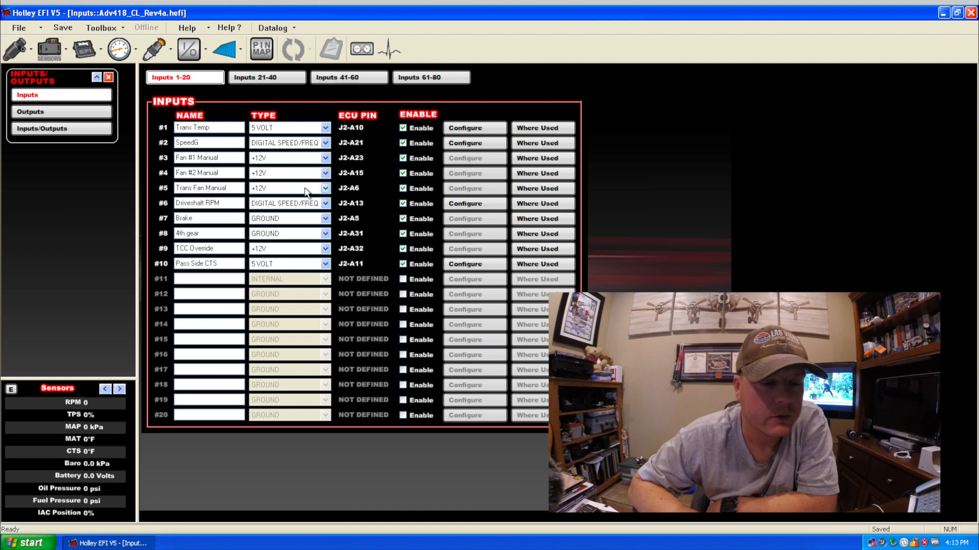
{"action": "left_click", "coordinate": [30, 111]}
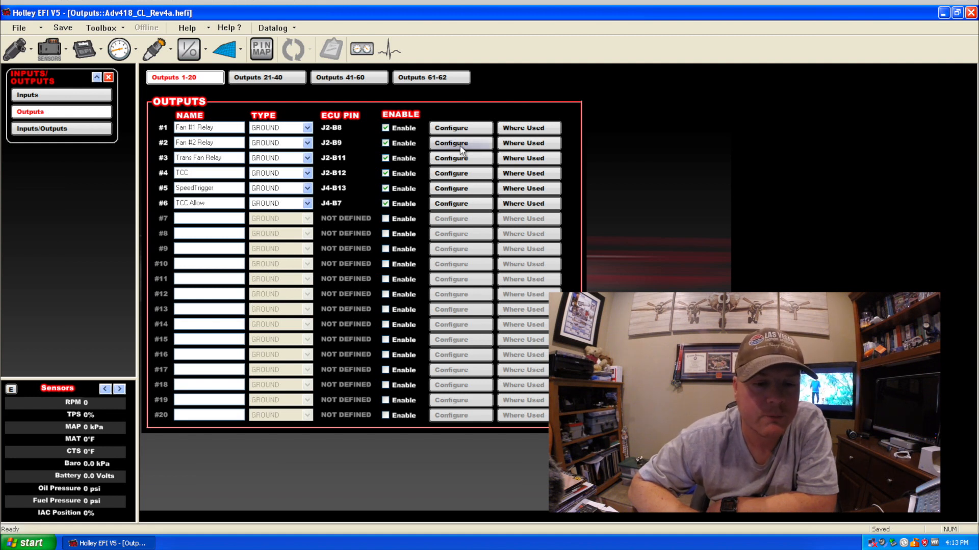
{"action": "mouse_move", "coordinate": [225, 140]}
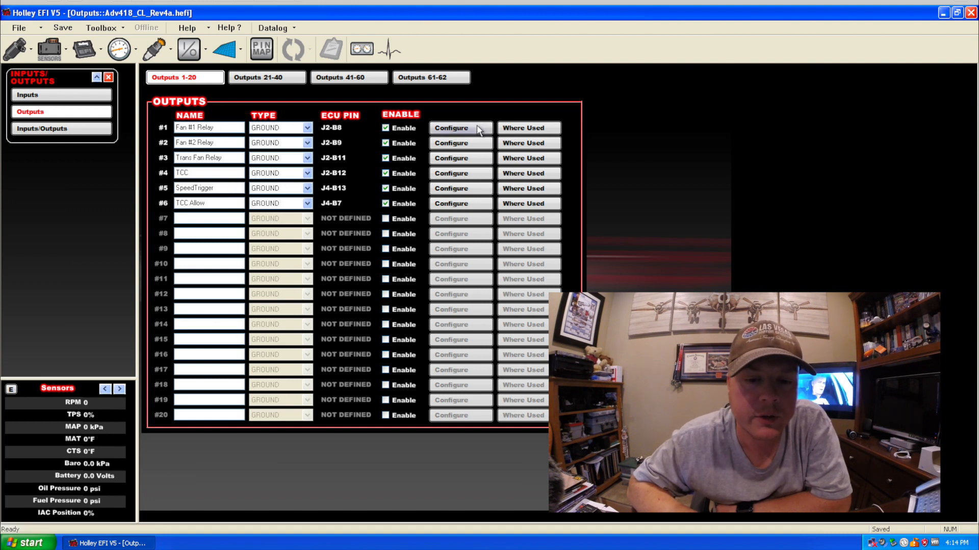
Configure output #1, Fan #1 Relay, to view its input triggers
{"action": "left_click", "coordinate": [451, 128]}
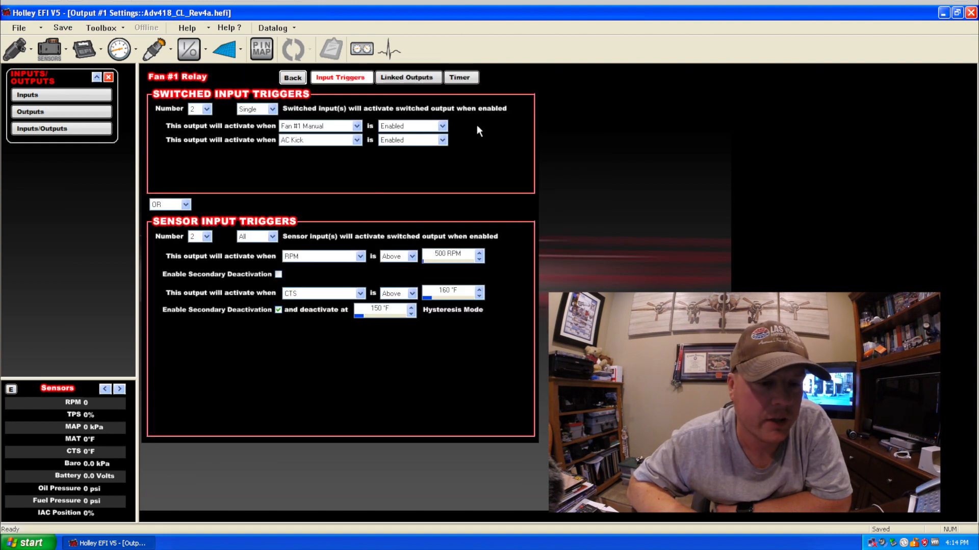
{"action": "mouse_move", "coordinate": [211, 196]}
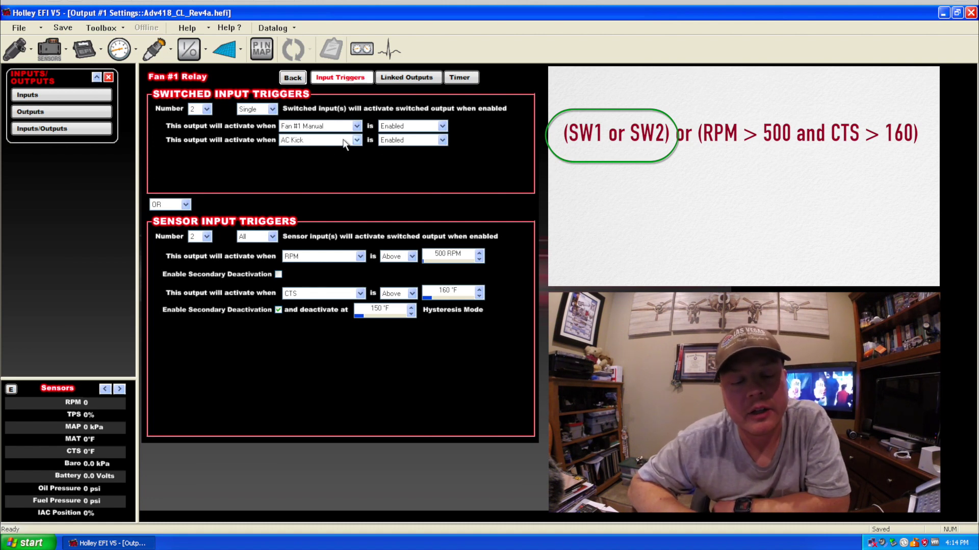
{"action": "mouse_move", "coordinate": [331, 147]}
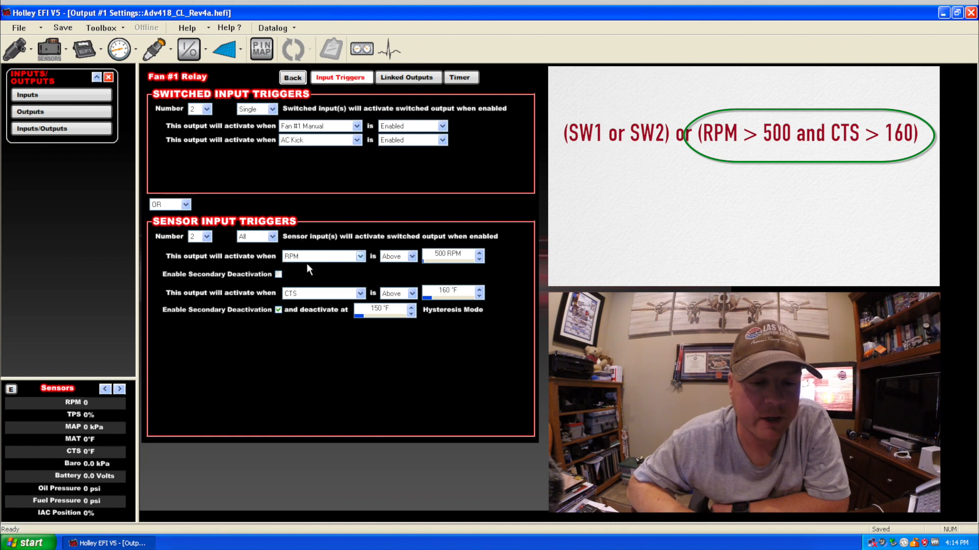
{"action": "mouse_move", "coordinate": [340, 263]}
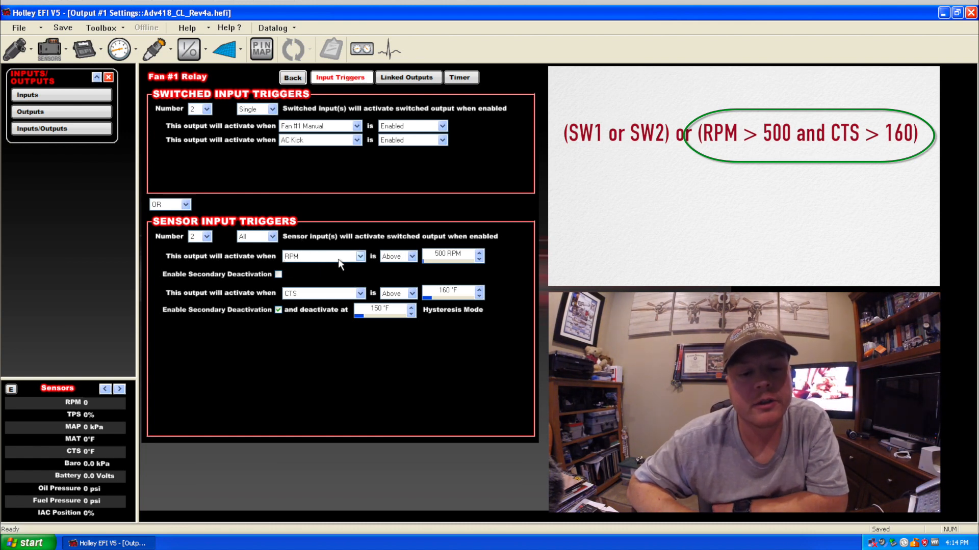
{"action": "mouse_move", "coordinate": [336, 264]}
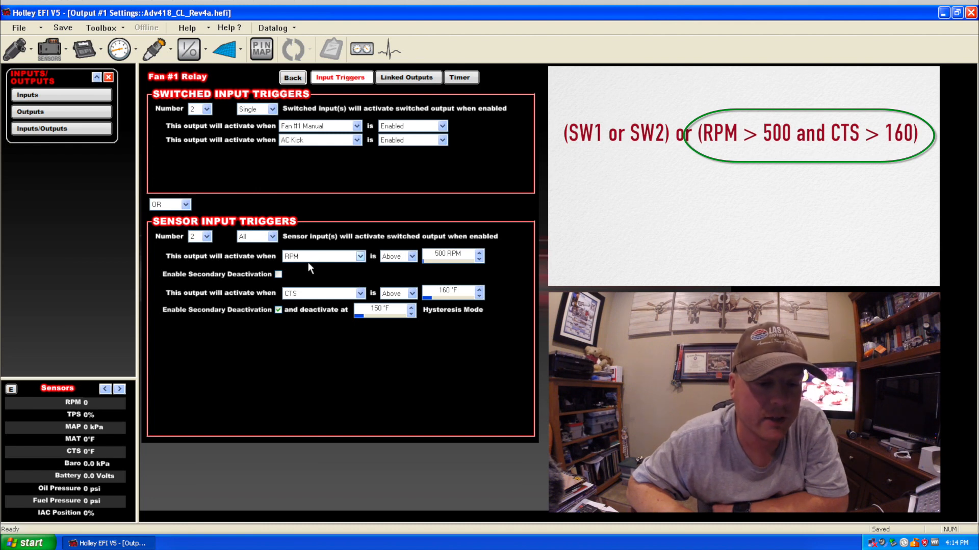
{"action": "mouse_move", "coordinate": [324, 301]}
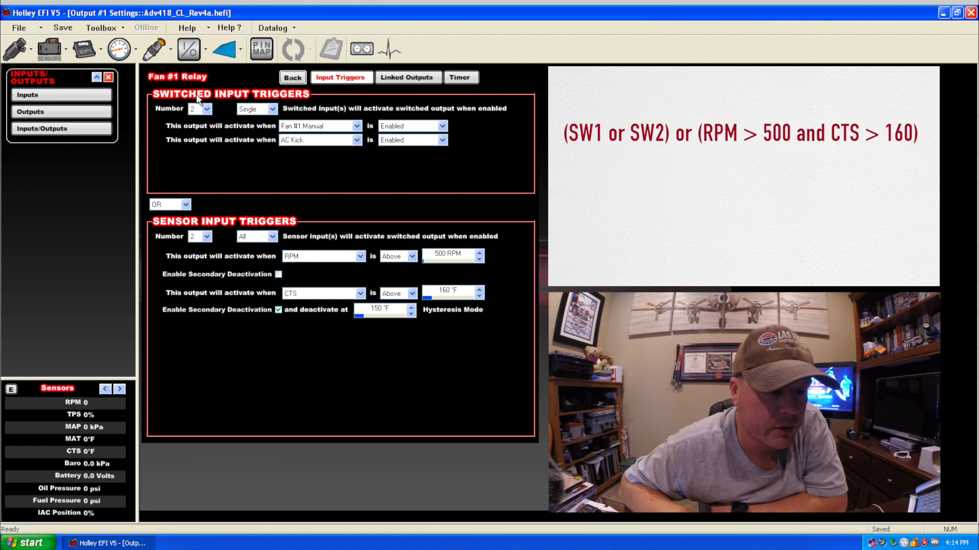
{"action": "mouse_move", "coordinate": [231, 222]}
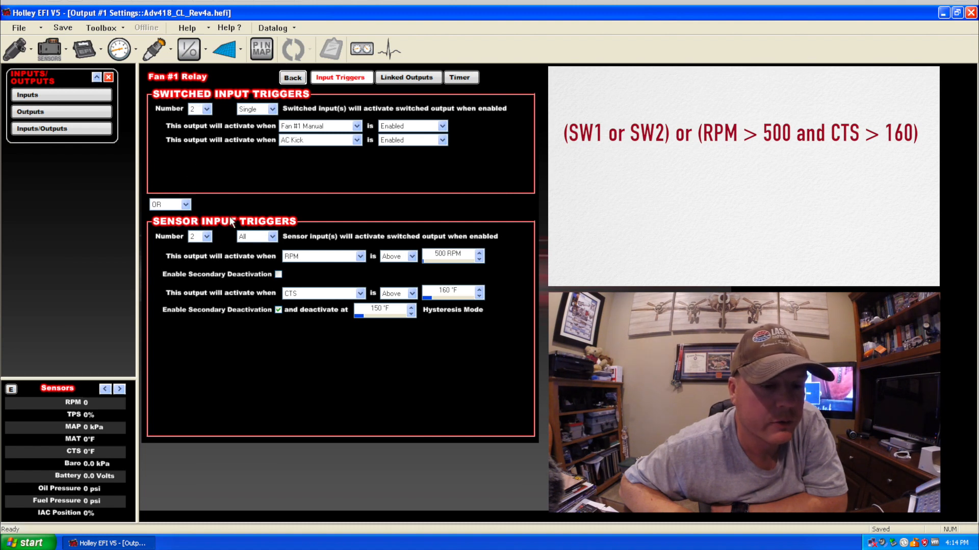
{"action": "mouse_move", "coordinate": [211, 156]}
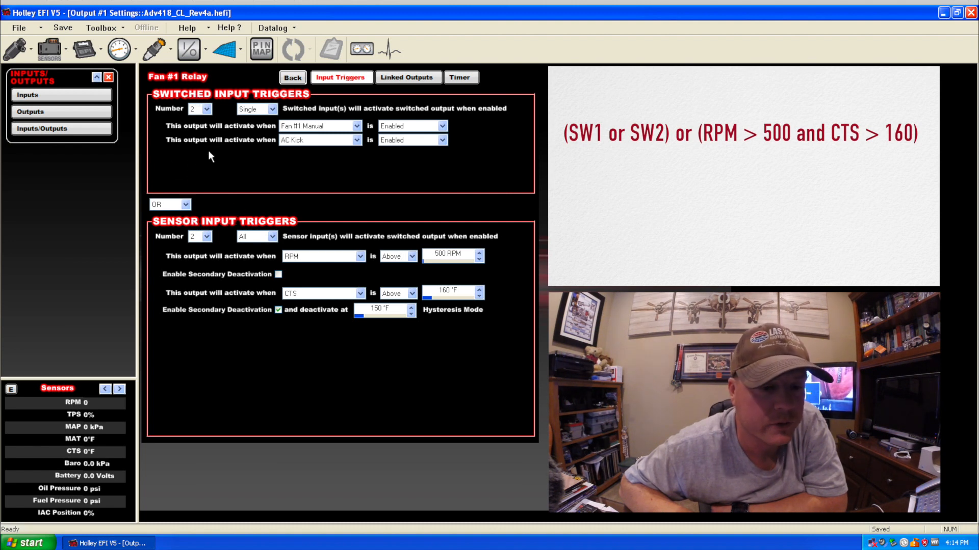
{"action": "mouse_move", "coordinate": [153, 147]}
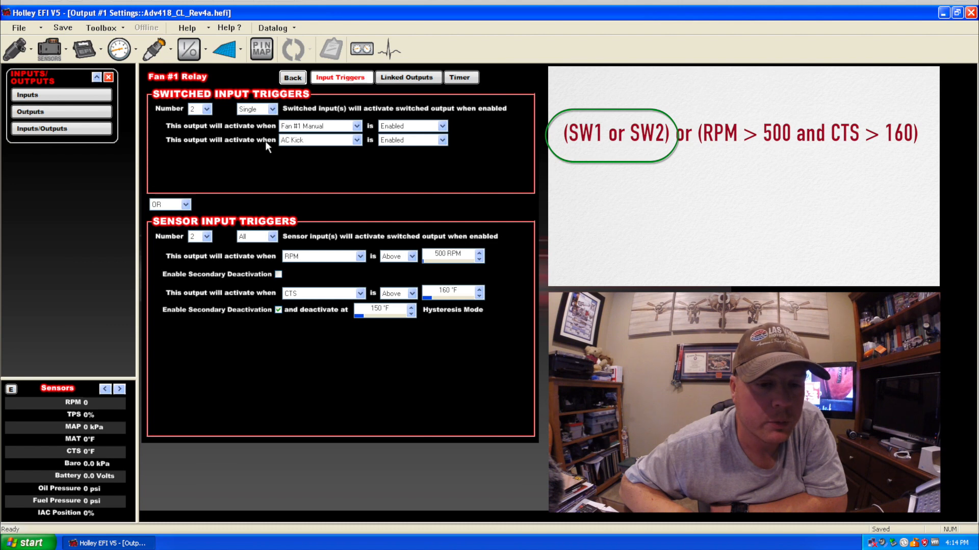
{"action": "mouse_move", "coordinate": [273, 109]}
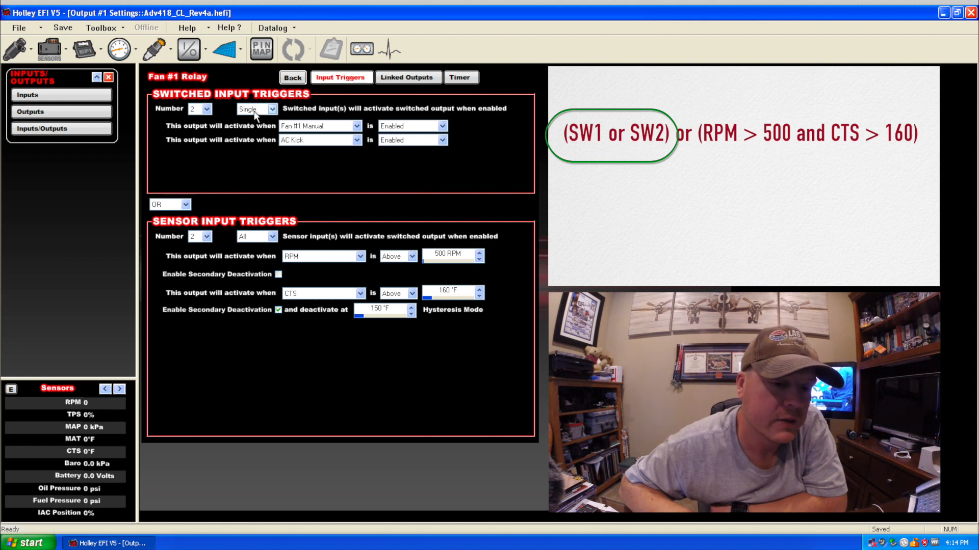
{"action": "mouse_move", "coordinate": [312, 133]}
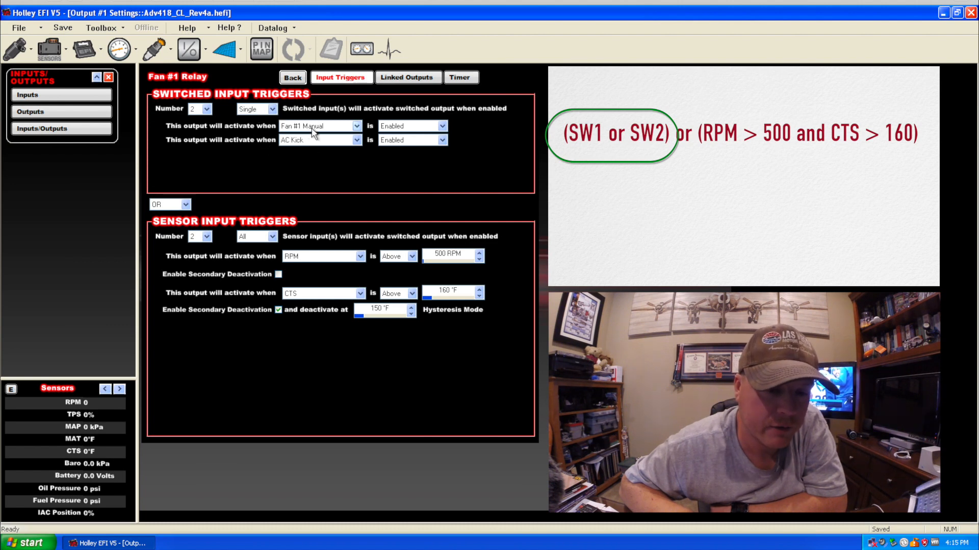
{"action": "left_click", "coordinate": [270, 109]}
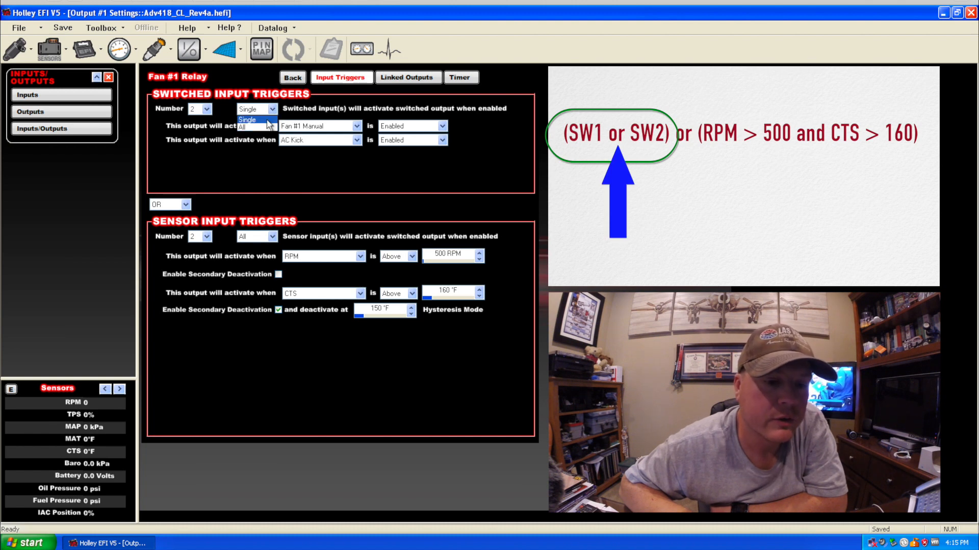
{"action": "left_click", "coordinate": [247, 120]}
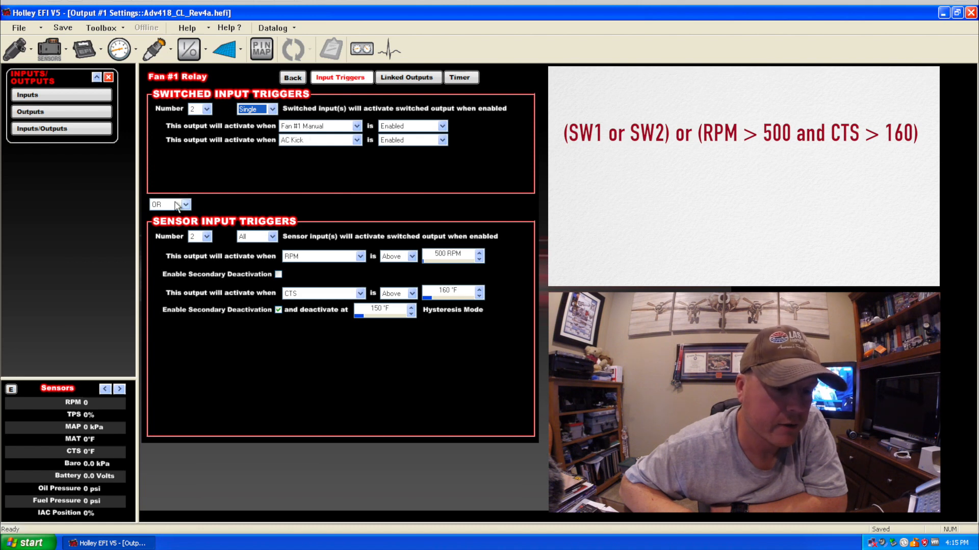
{"action": "left_click", "coordinate": [184, 205]}
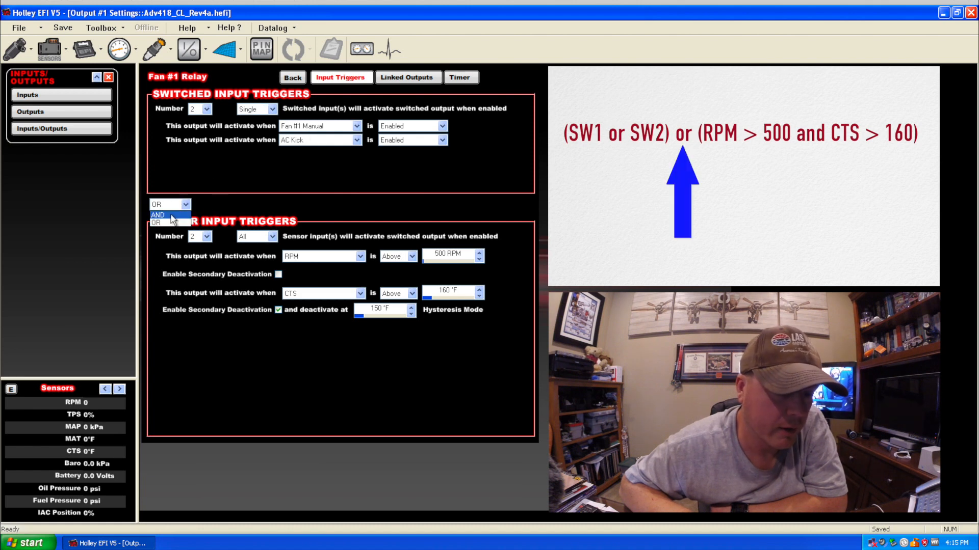
{"action": "left_click", "coordinate": [165, 223]}
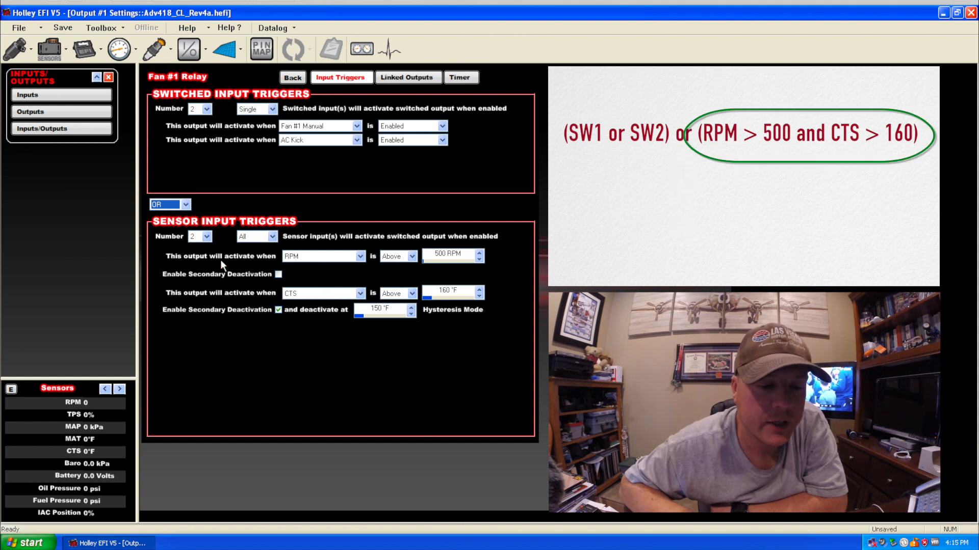
{"action": "left_click", "coordinate": [207, 236]}
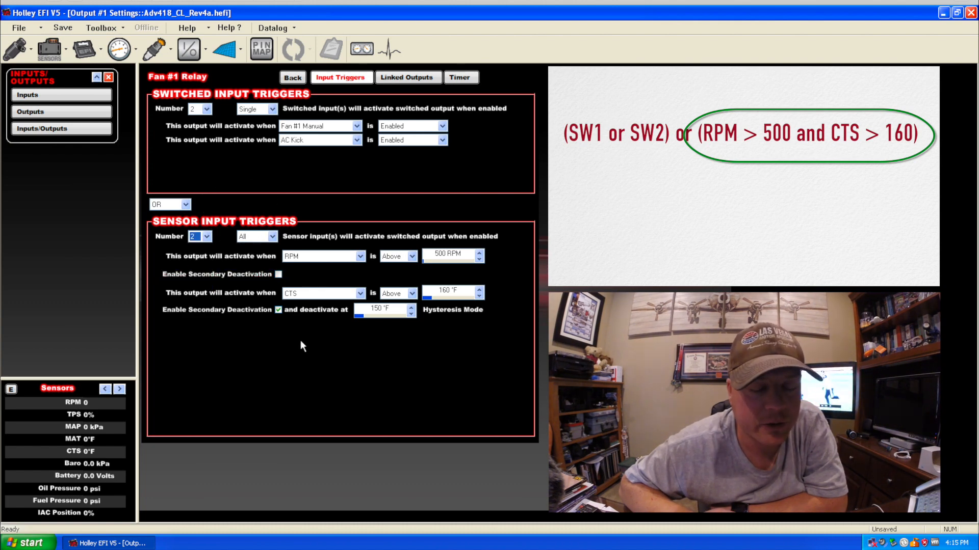
{"action": "mouse_move", "coordinate": [254, 351]}
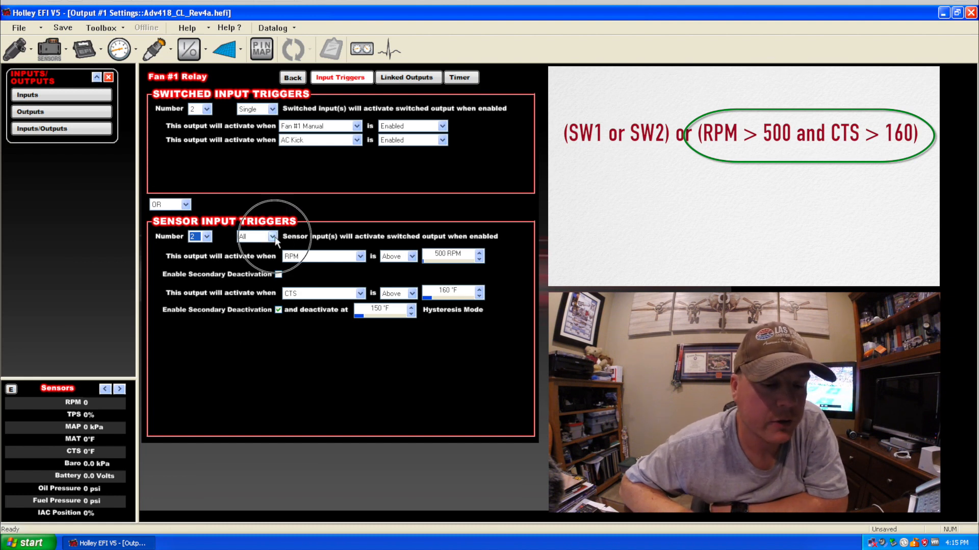
{"action": "left_click", "coordinate": [270, 236]}
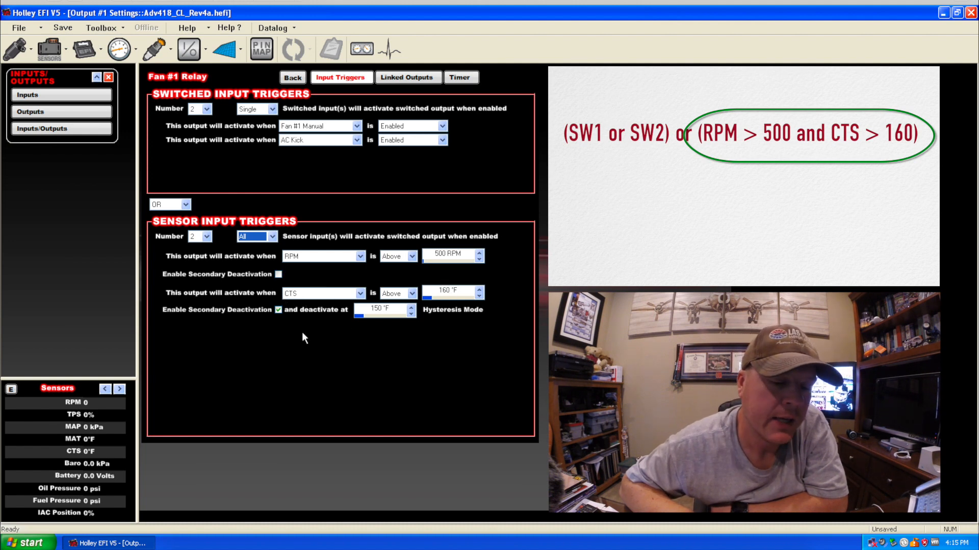
{"action": "mouse_move", "coordinate": [318, 303]}
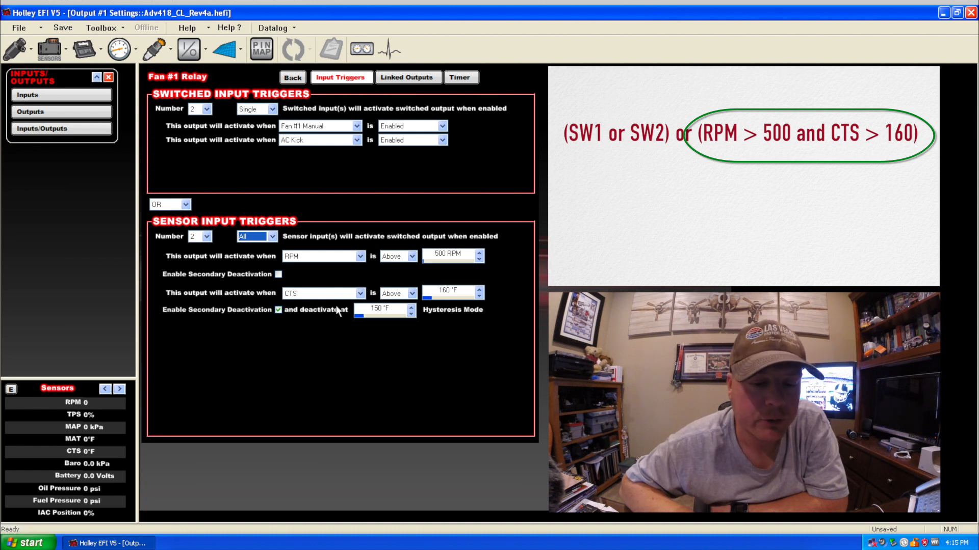
{"action": "mouse_move", "coordinate": [440, 261]}
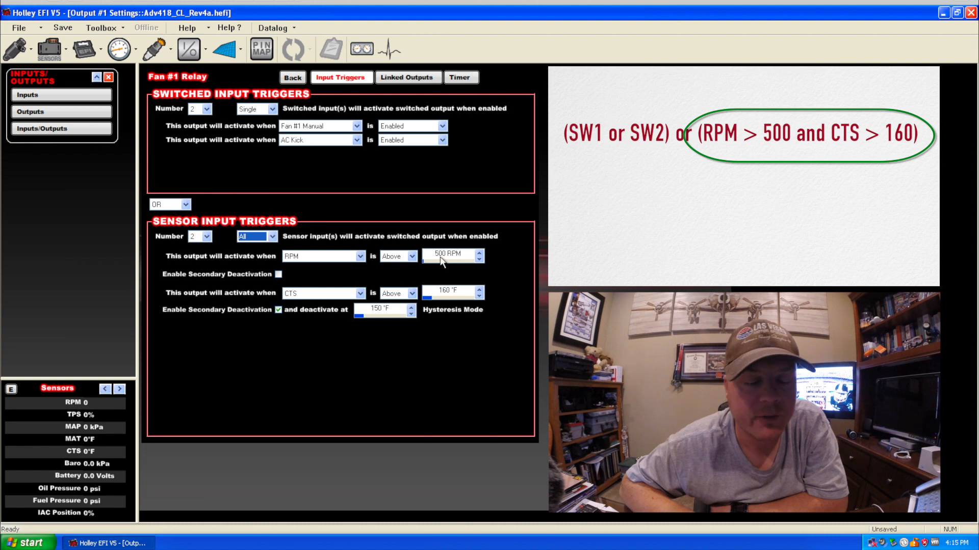
{"action": "mouse_move", "coordinate": [320, 271]}
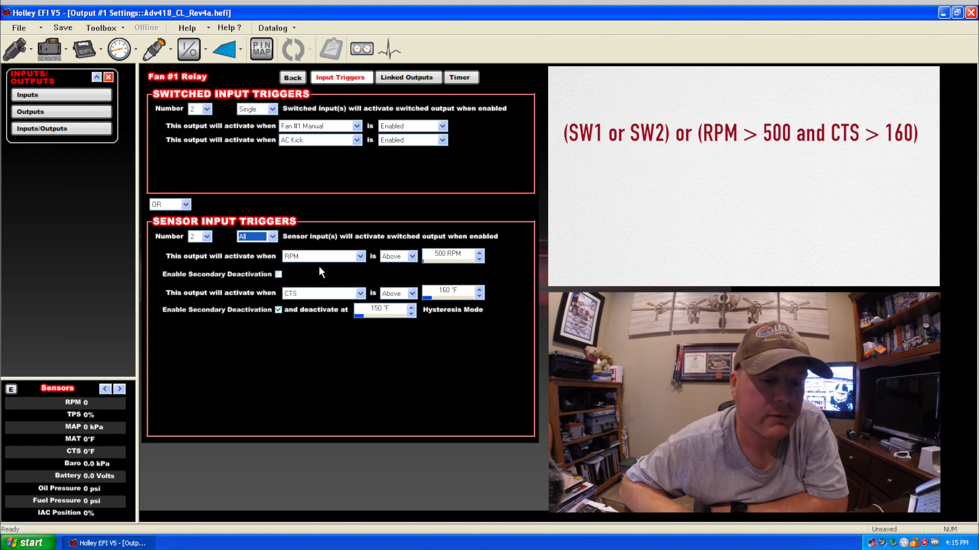
{"action": "mouse_move", "coordinate": [261, 179]}
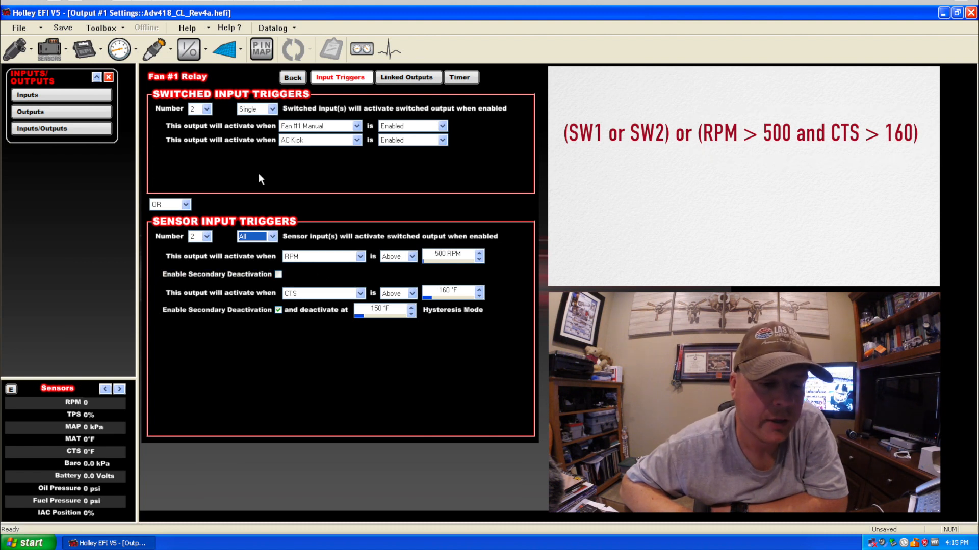
{"action": "mouse_move", "coordinate": [253, 191]}
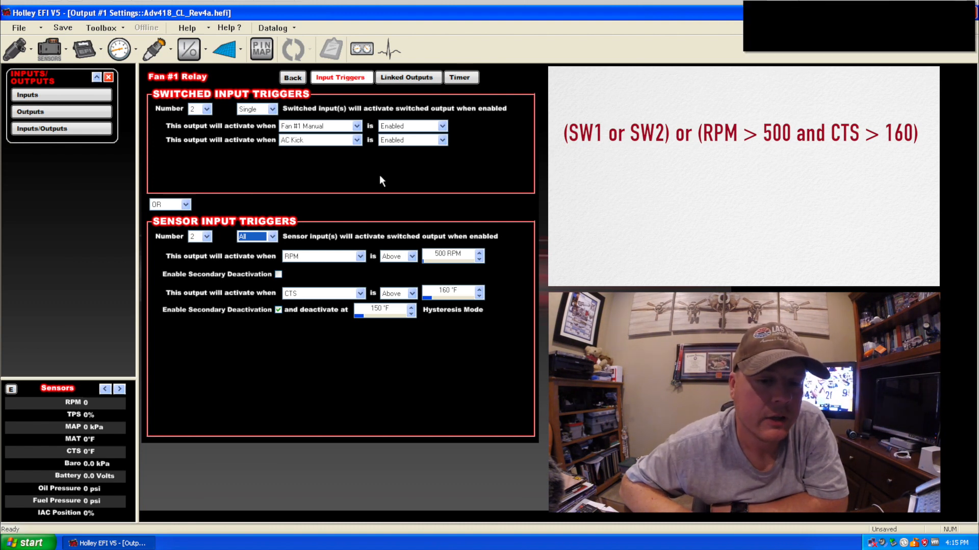
{"action": "mouse_move", "coordinate": [408, 77]}
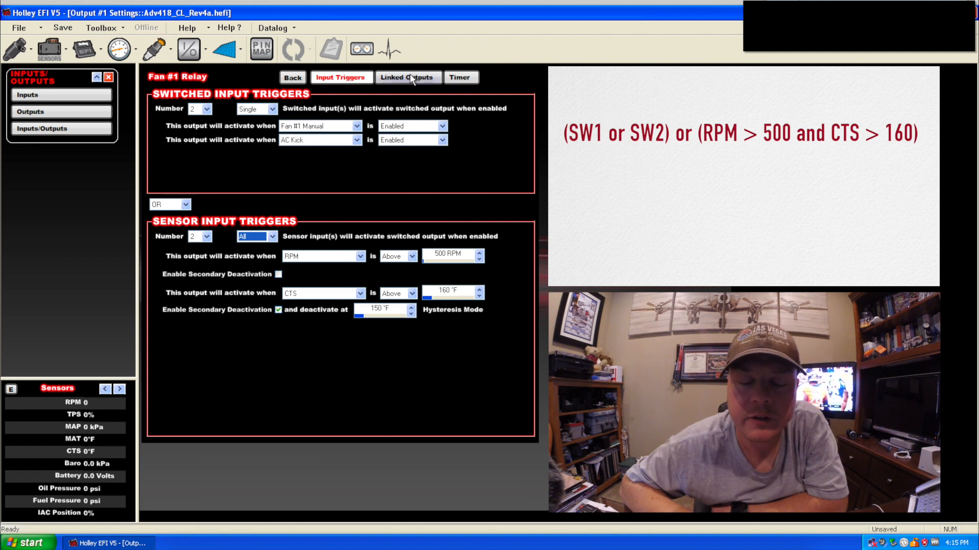
Toggle between Fan #1 Relay's Linked Outputs (SpeedTrigger Enabled) and its Input Triggers
{"action": "left_click", "coordinate": [407, 77]}
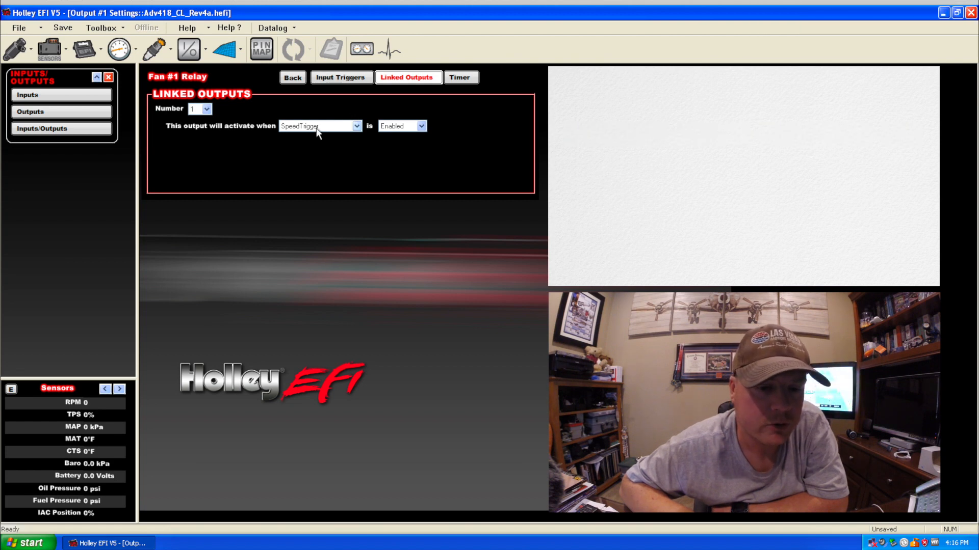
{"action": "mouse_move", "coordinate": [221, 120]}
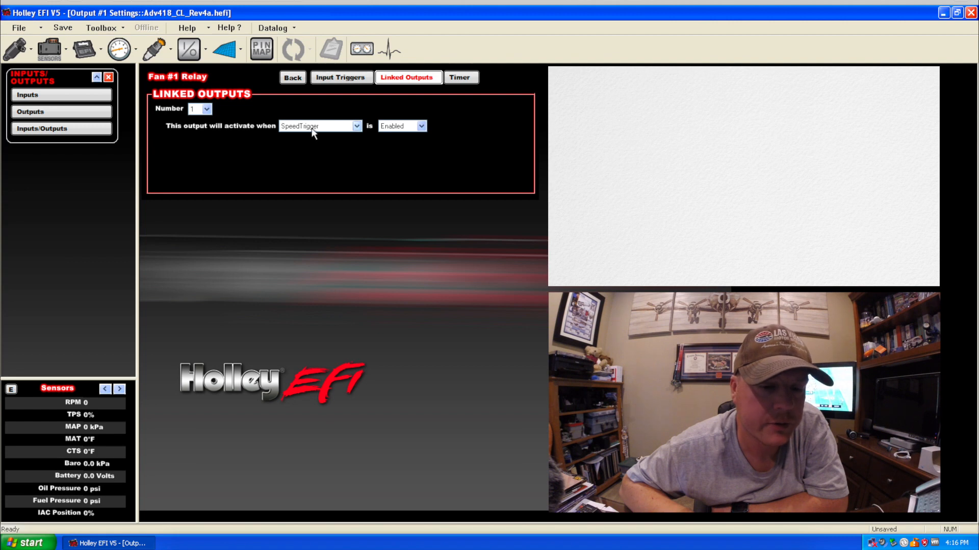
{"action": "mouse_move", "coordinate": [186, 118]}
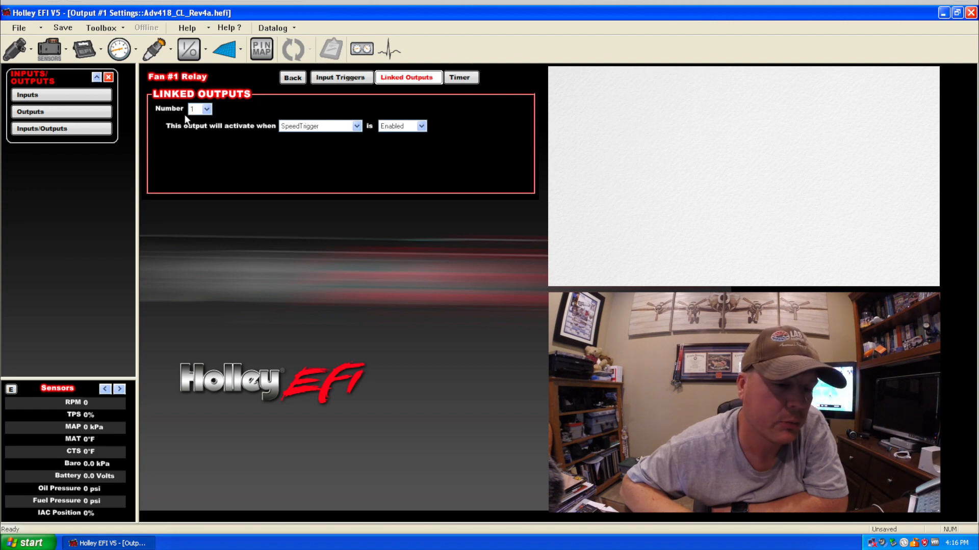
{"action": "mouse_move", "coordinate": [385, 153]}
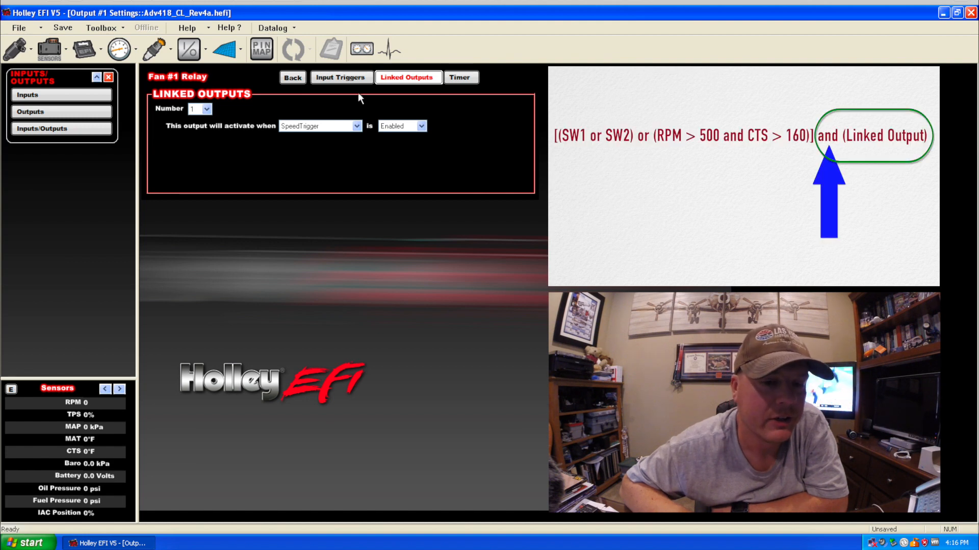
{"action": "left_click", "coordinate": [341, 77]}
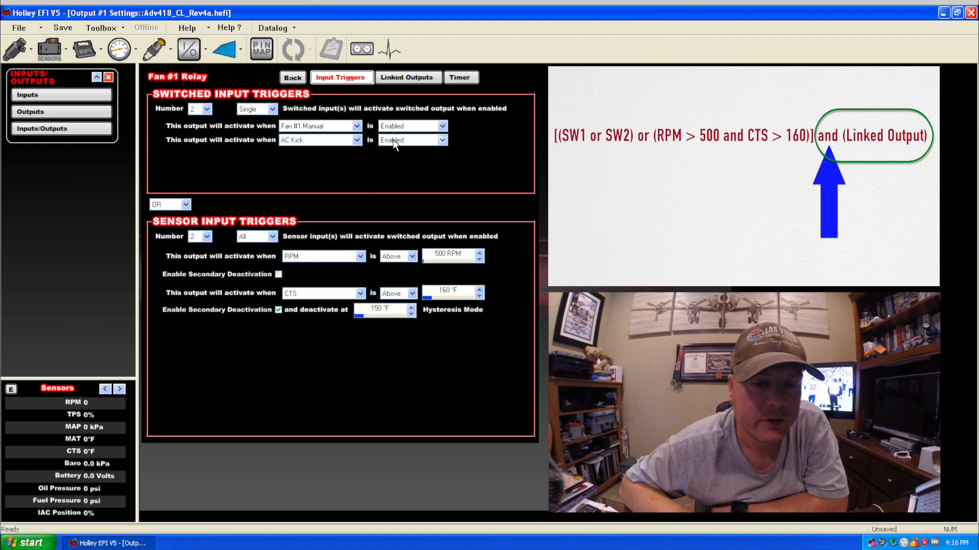
{"action": "left_click", "coordinate": [406, 77]}
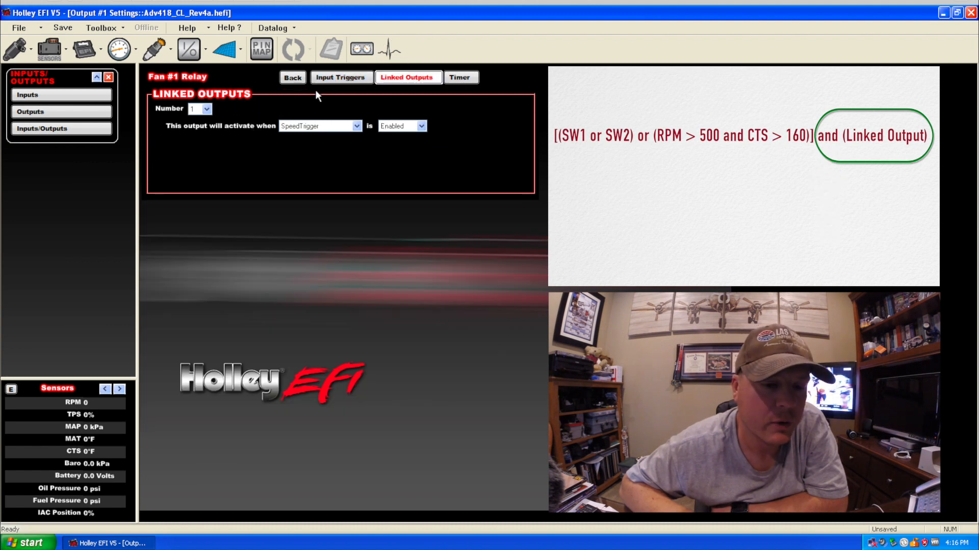
{"action": "mouse_move", "coordinate": [375, 145]}
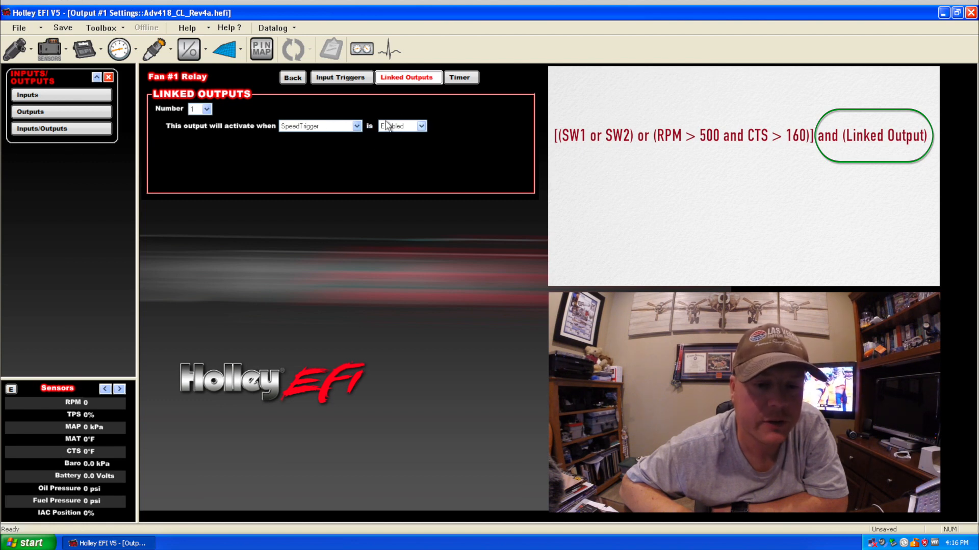
{"action": "left_click", "coordinate": [340, 77]}
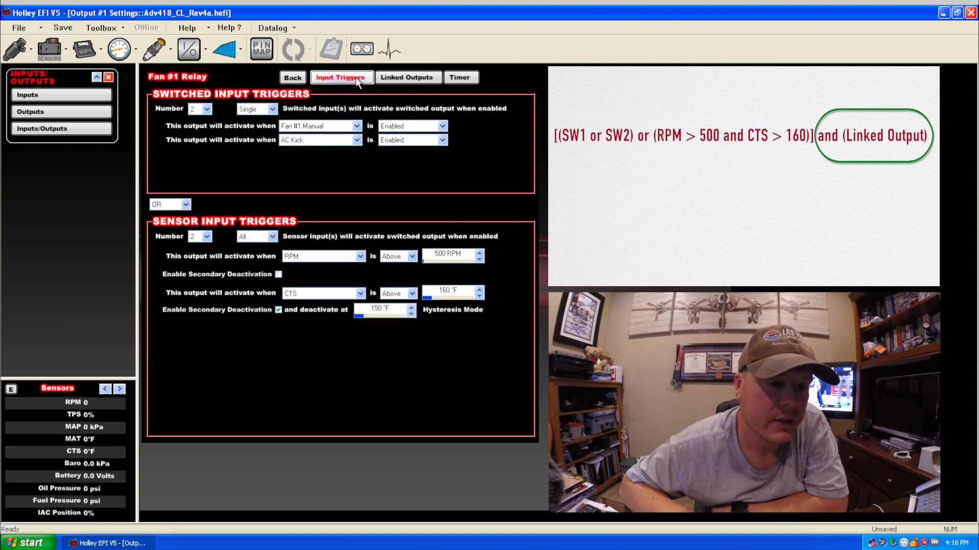
{"action": "mouse_move", "coordinate": [370, 212]}
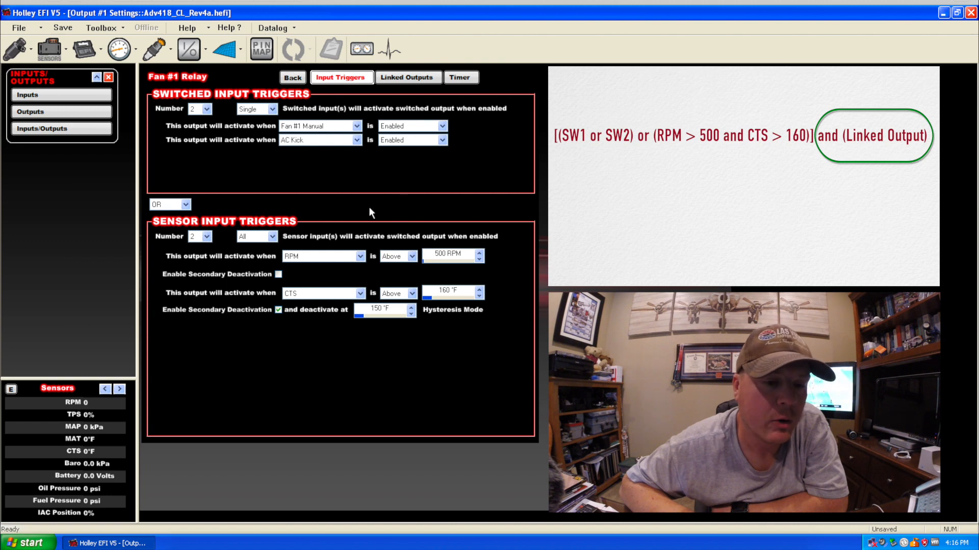
{"action": "mouse_move", "coordinate": [370, 128]}
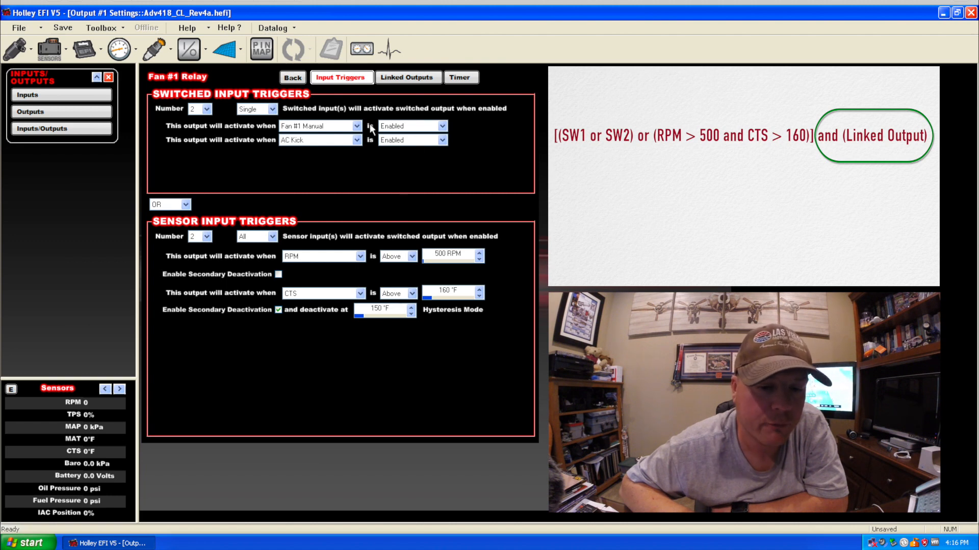
{"action": "mouse_move", "coordinate": [435, 281]}
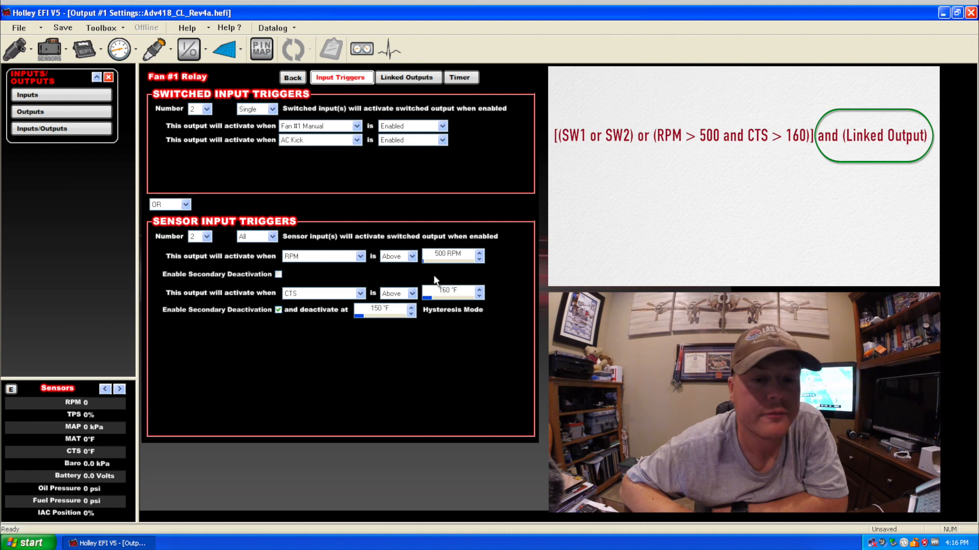
{"action": "left_click", "coordinate": [406, 77]}
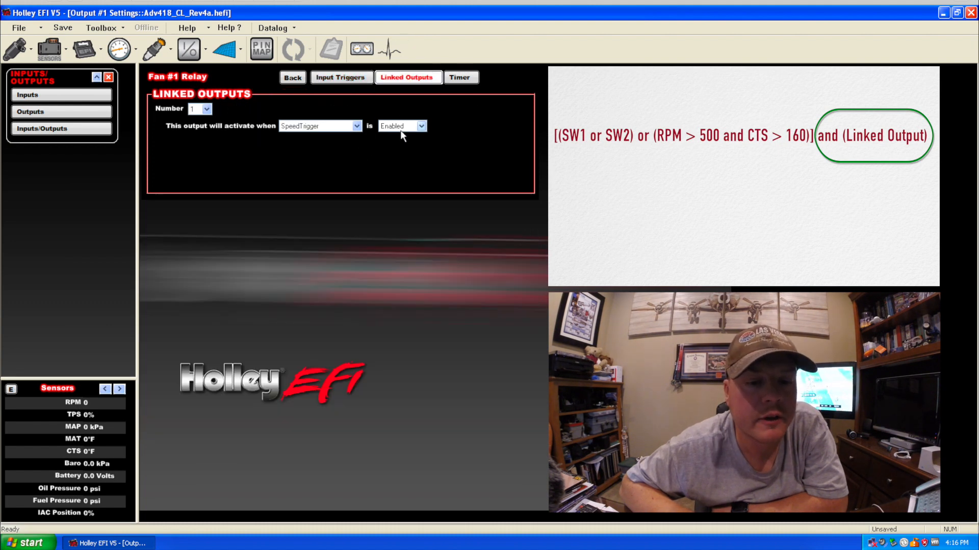
{"action": "left_click", "coordinate": [419, 126]}
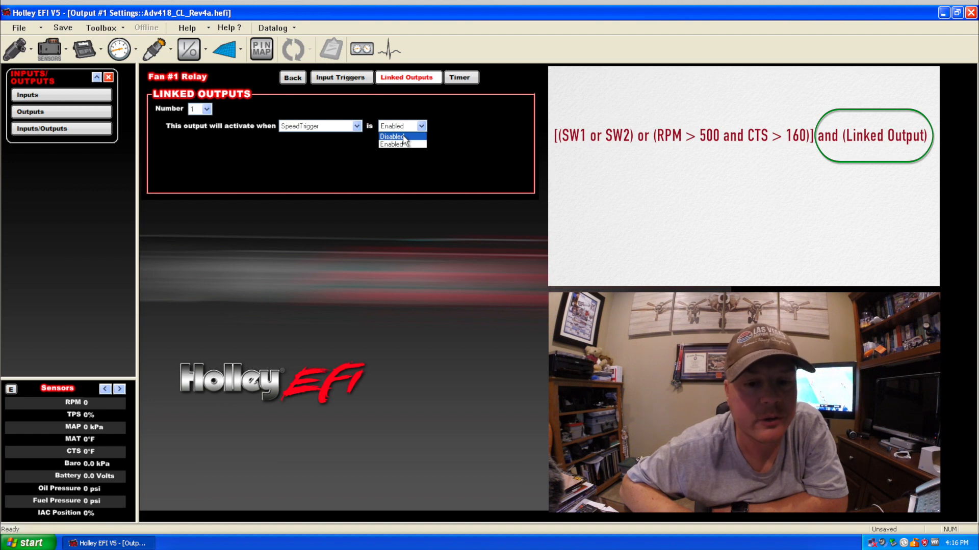
{"action": "left_click", "coordinate": [392, 145]}
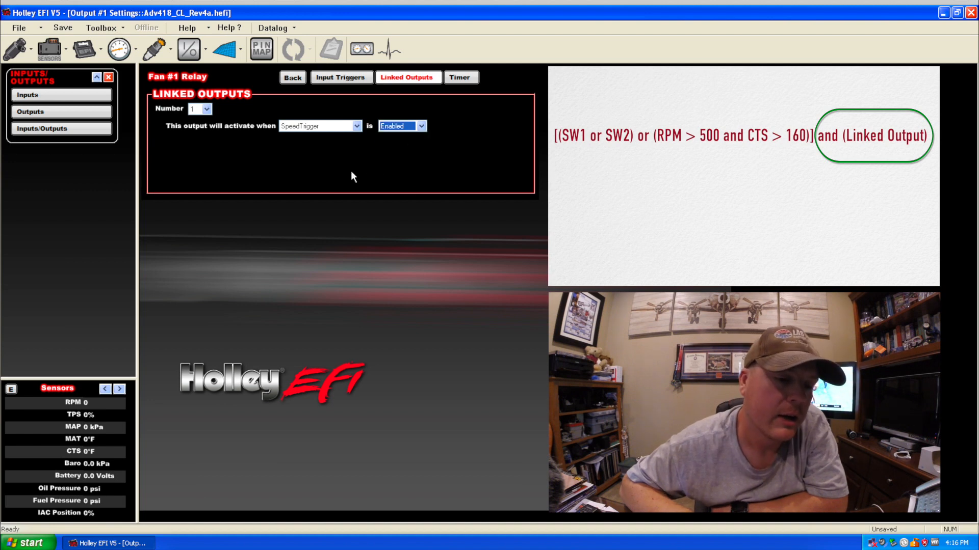
{"action": "mouse_move", "coordinate": [321, 126]}
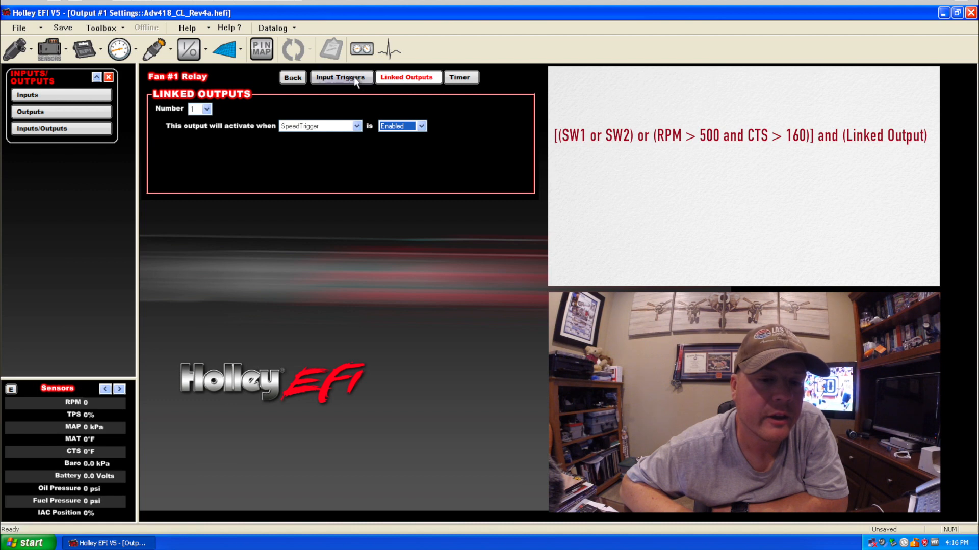
{"action": "left_click", "coordinate": [341, 77]}
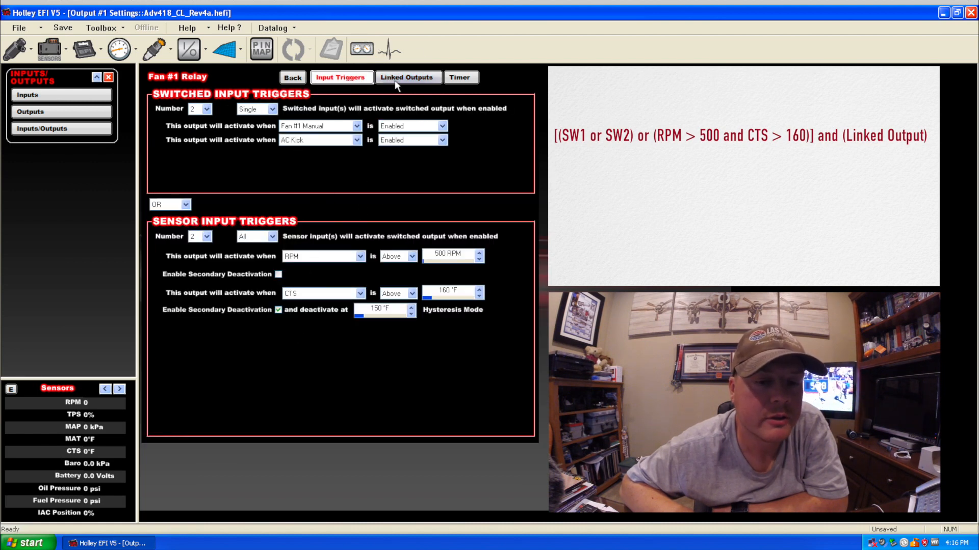
{"action": "left_click", "coordinate": [406, 77]}
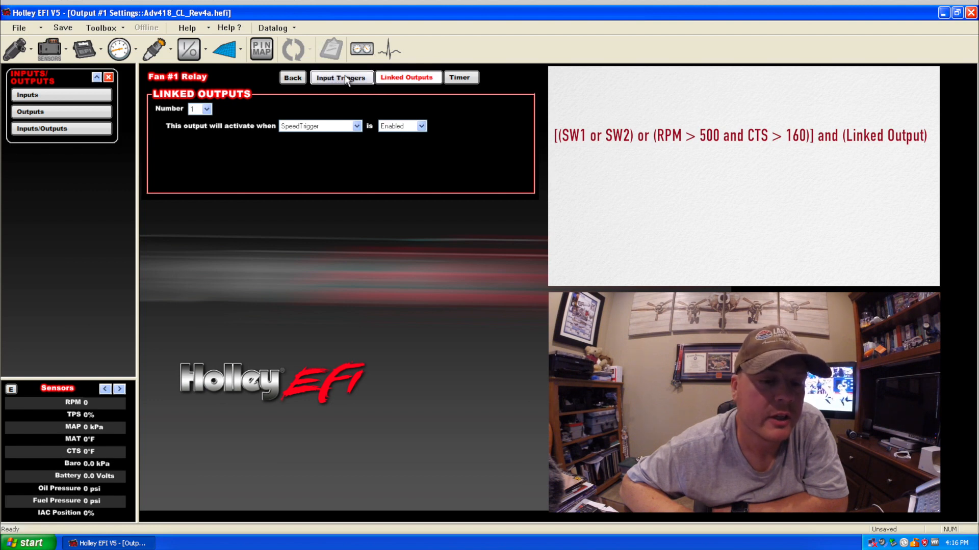
{"action": "left_click", "coordinate": [340, 78]}
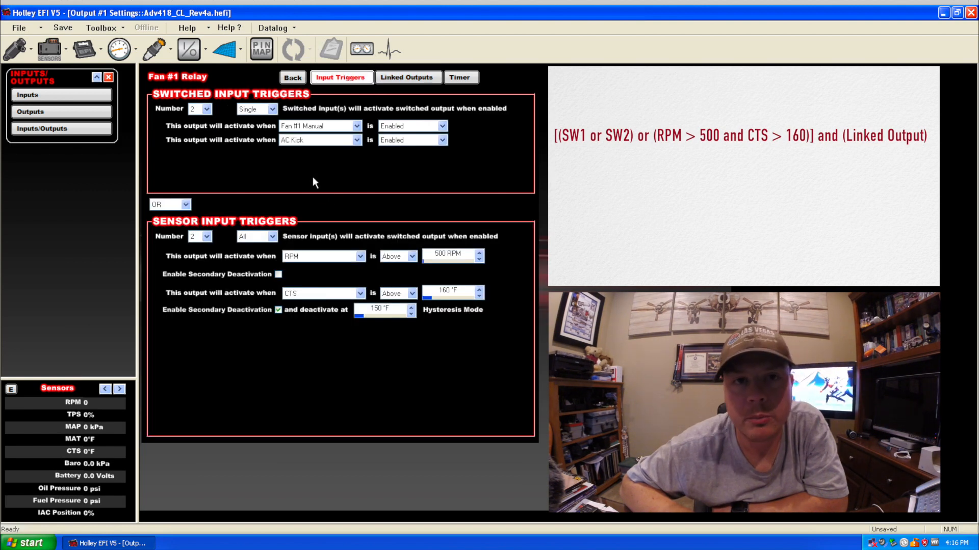
{"action": "mouse_move", "coordinate": [329, 225]}
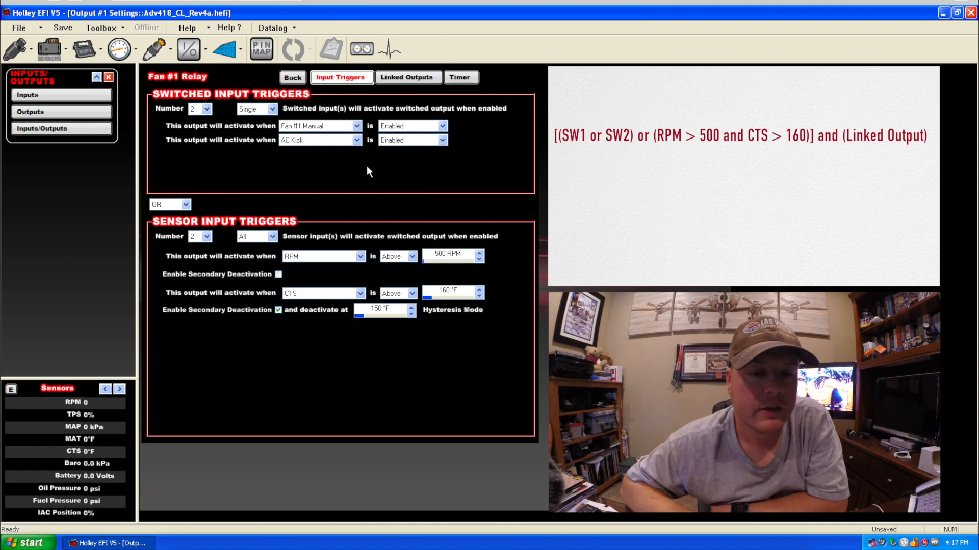
{"action": "mouse_move", "coordinate": [359, 95]}
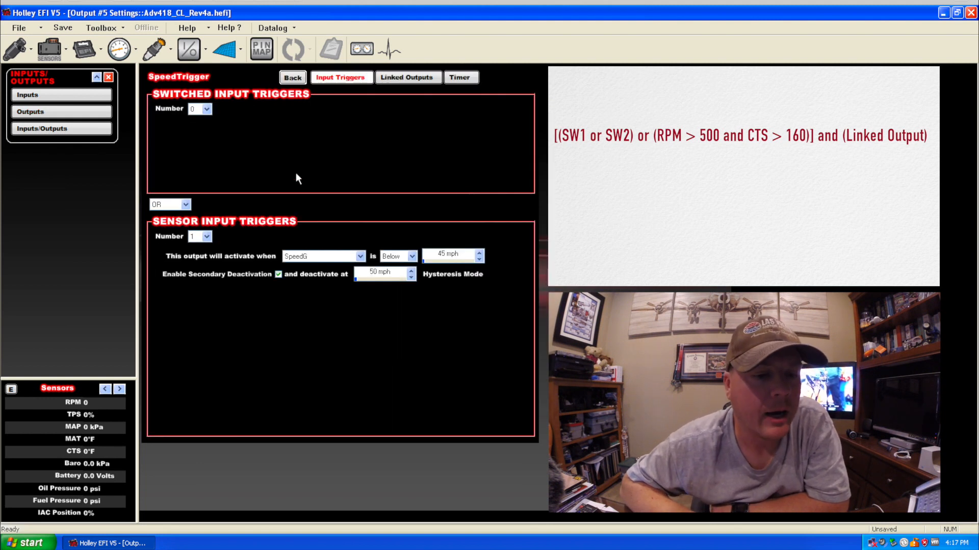
{"action": "mouse_move", "coordinate": [290, 180]}
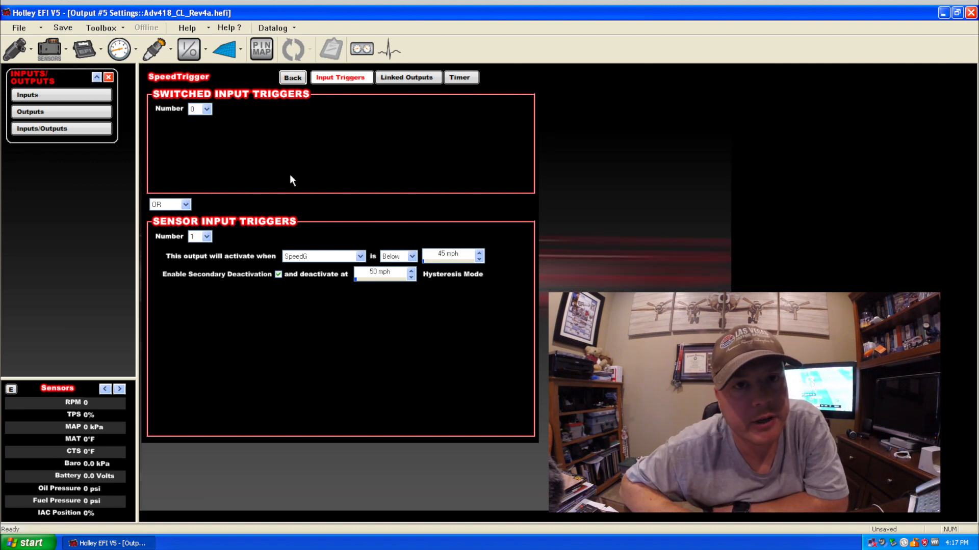
{"action": "mouse_move", "coordinate": [269, 211]}
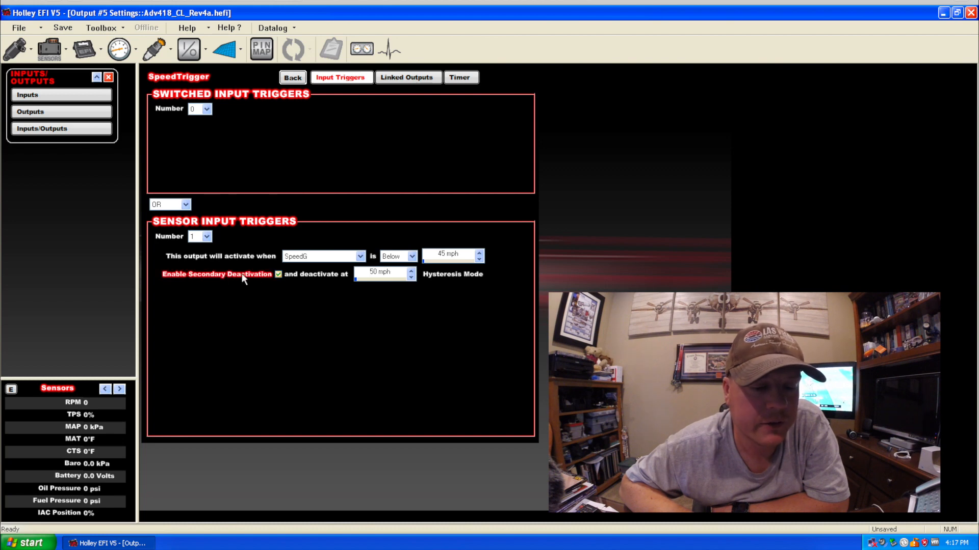
{"action": "mouse_move", "coordinate": [371, 262]}
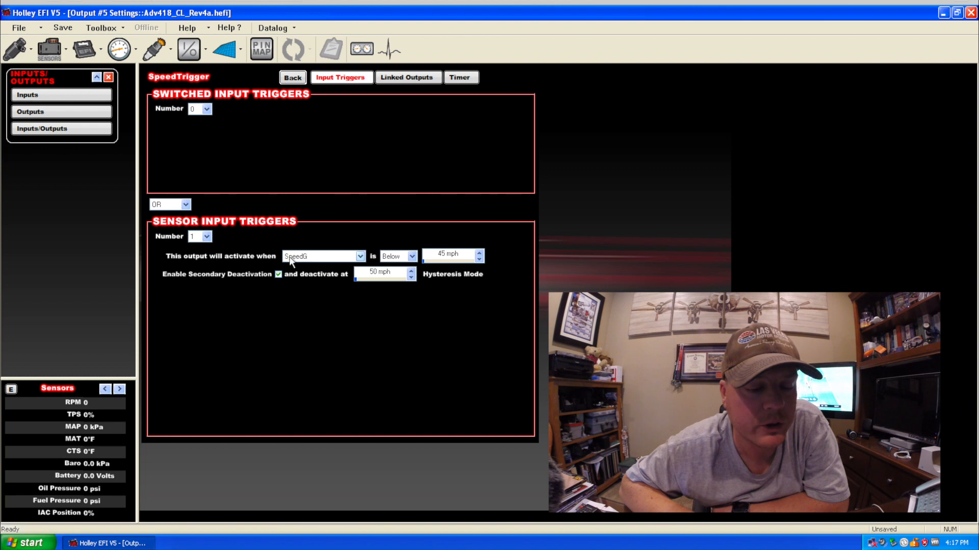
{"action": "mouse_move", "coordinate": [320, 259]}
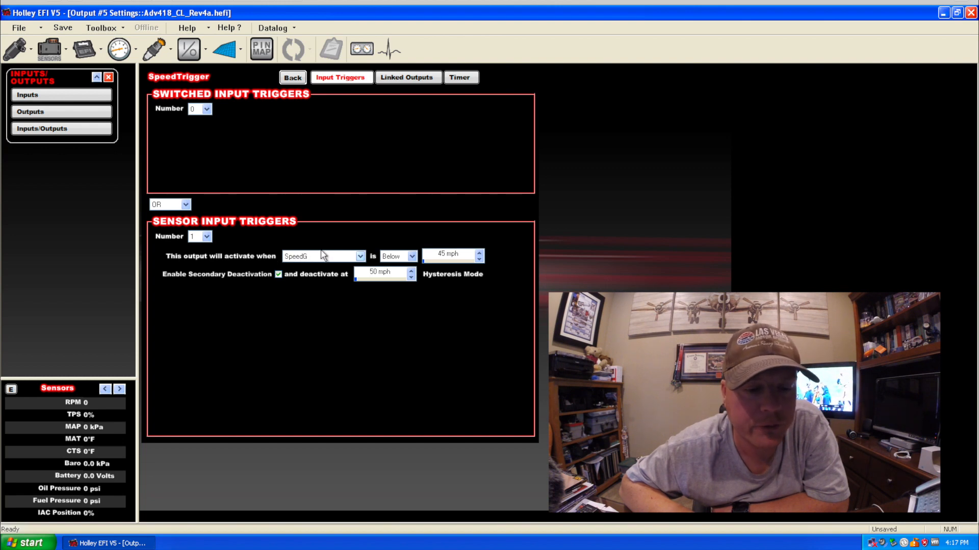
{"action": "mouse_move", "coordinate": [250, 260]}
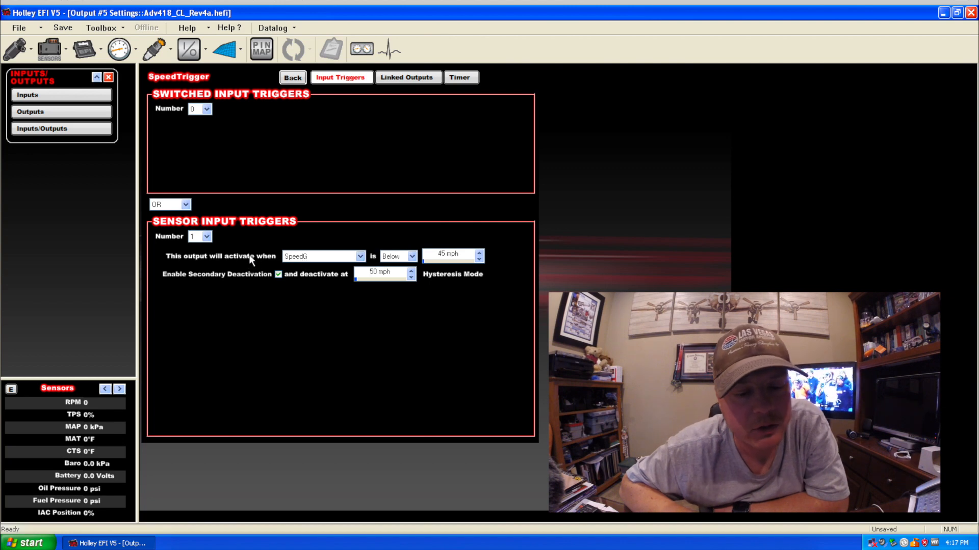
{"action": "mouse_move", "coordinate": [234, 260]}
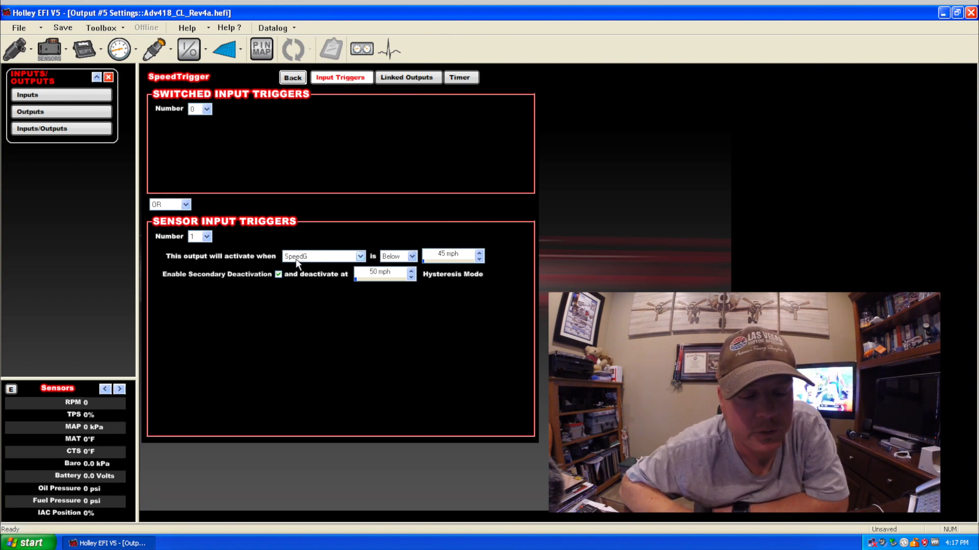
{"action": "mouse_move", "coordinate": [315, 262]}
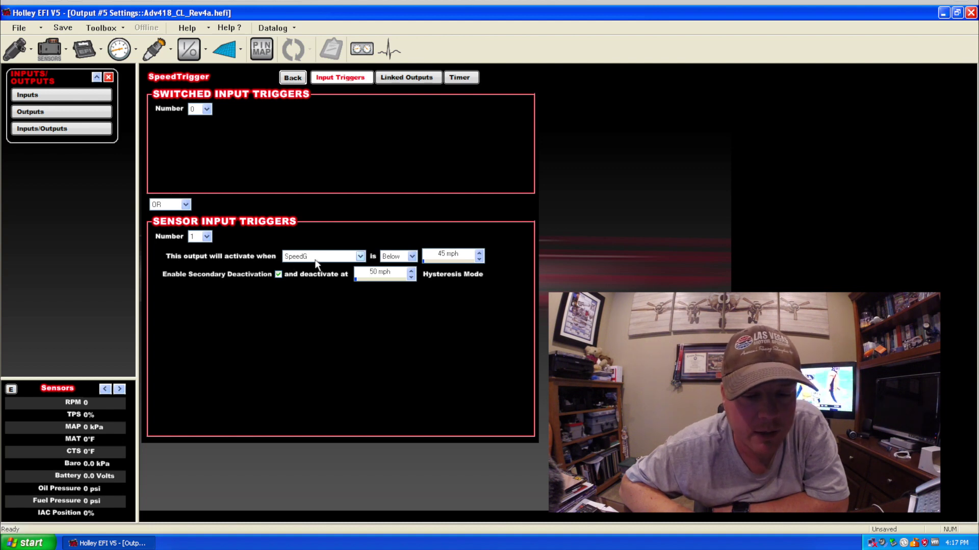